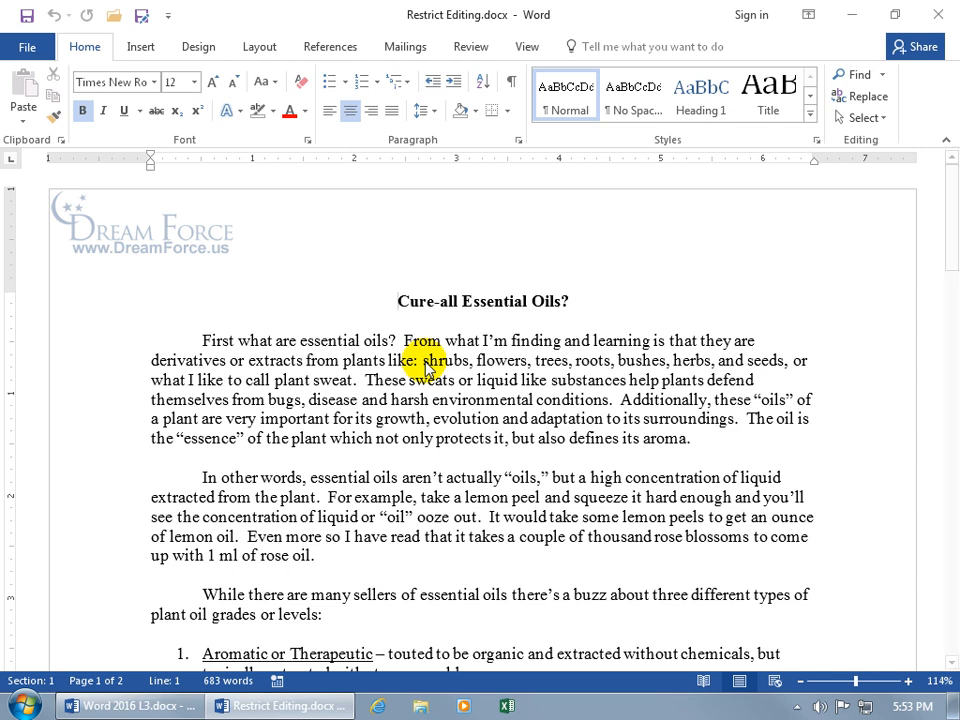
Show the Restrict Editing pane from the Review ribbon's Protect group.
{"action": "left_click", "coordinate": [470, 46]}
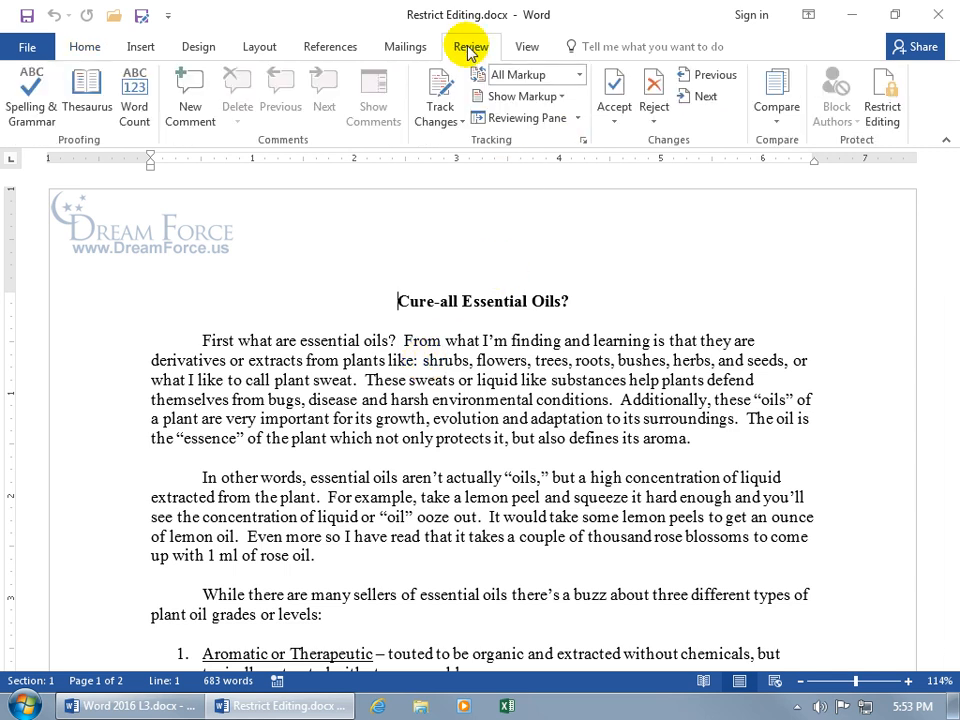
{"action": "mouse_move", "coordinate": [882, 104]}
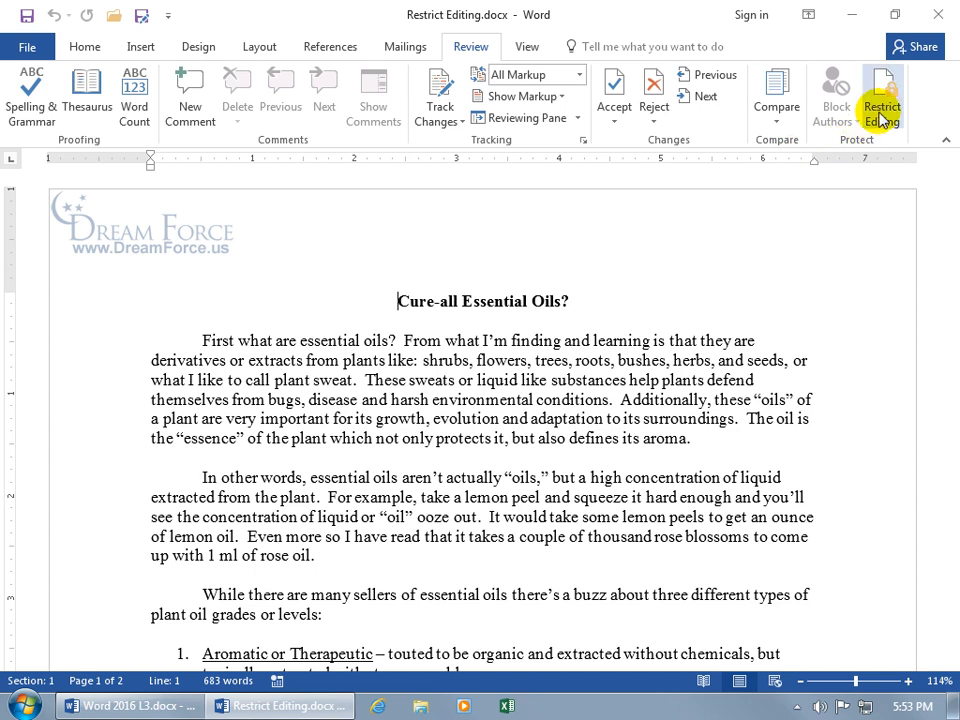
{"action": "left_click", "coordinate": [882, 100]}
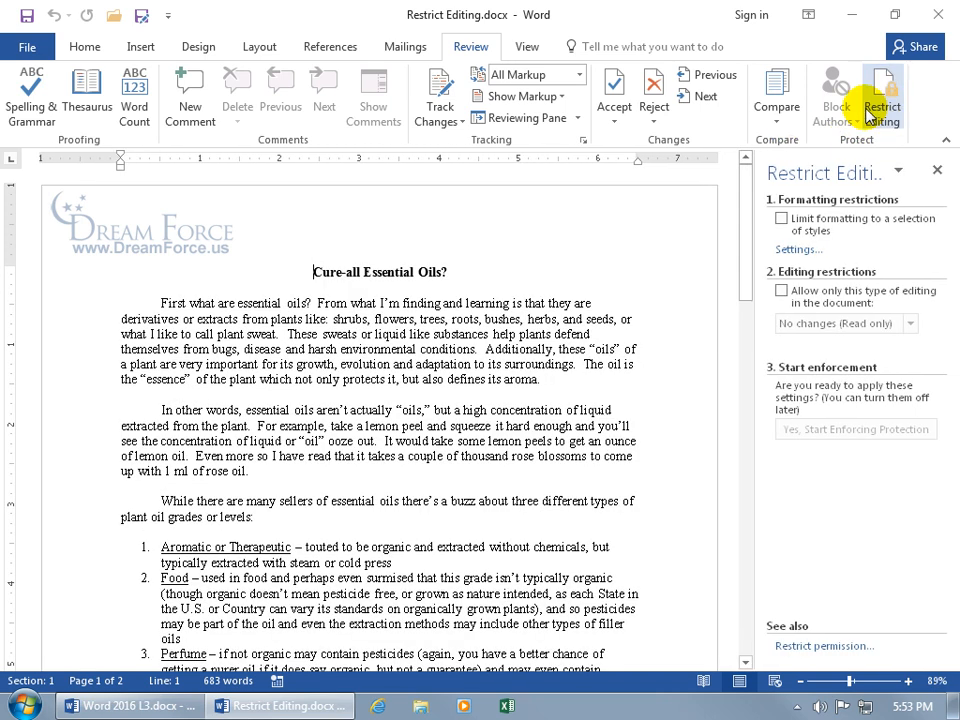
{"action": "mouse_move", "coordinate": [736, 192]}
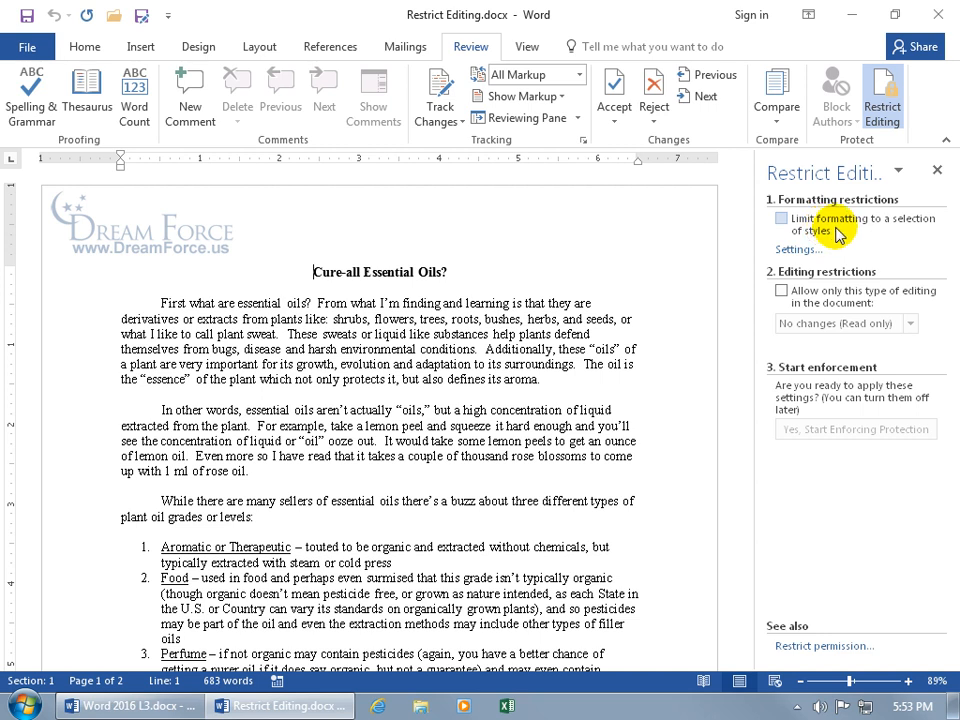
Turn on 'Limit formatting to a selection of styles' and show its Settings style list.
{"action": "left_click", "coordinate": [84, 46]}
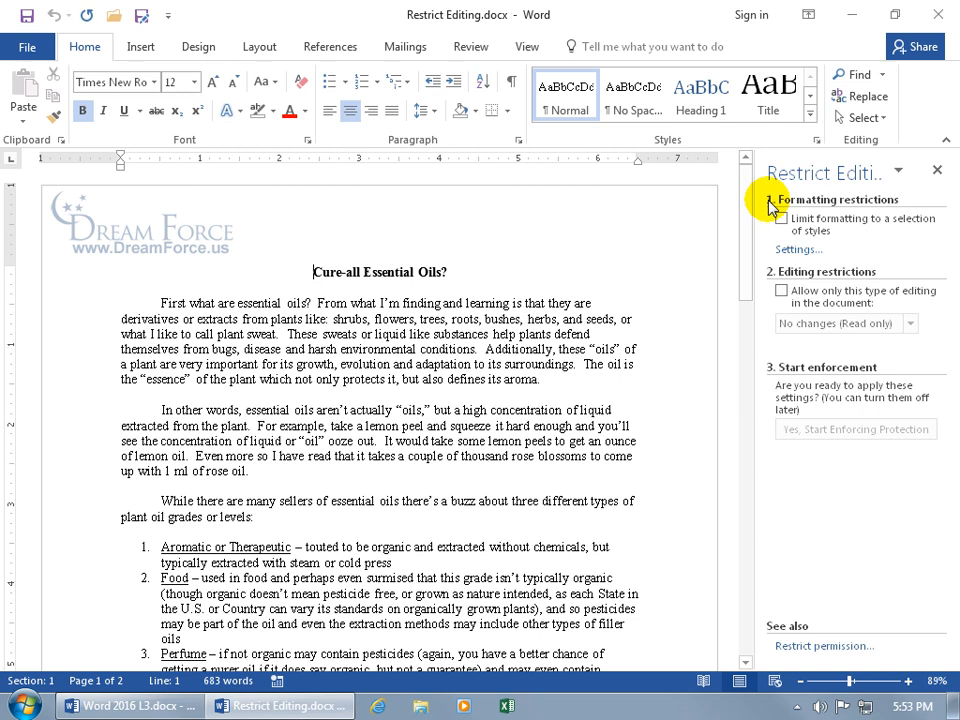
{"action": "left_click", "coordinate": [782, 218]}
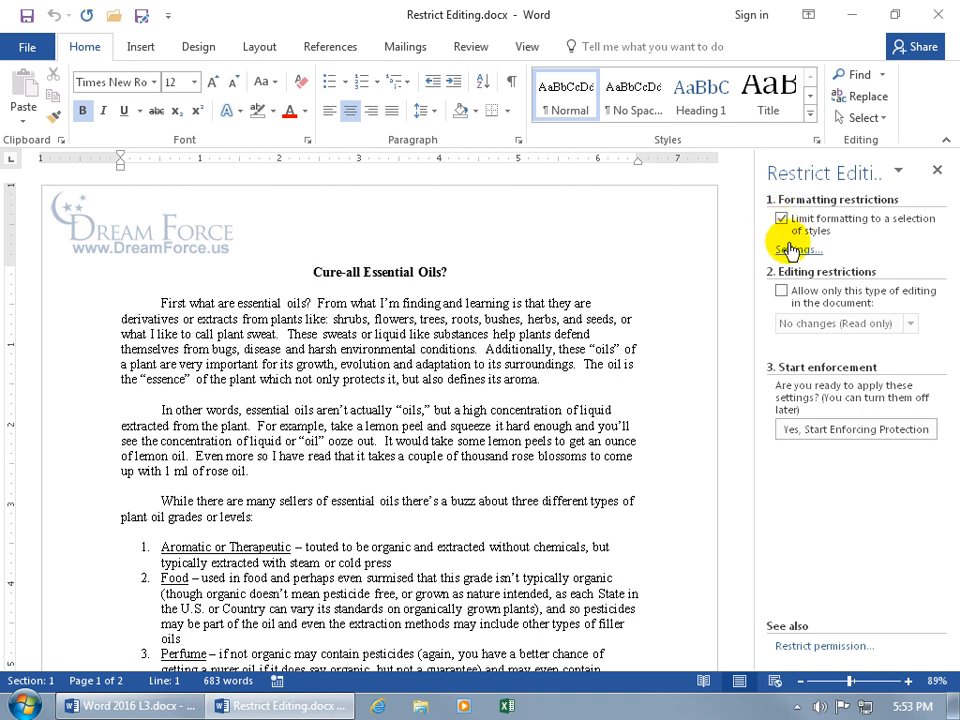
{"action": "left_click", "coordinate": [796, 248]}
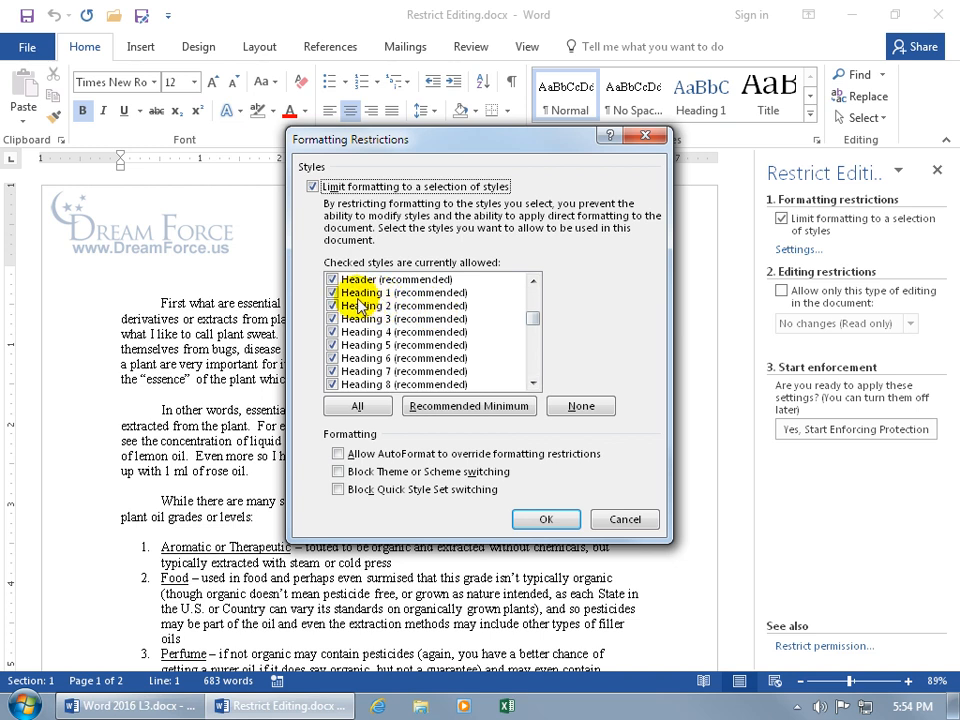
Confirm the recommended allowed styles in Formatting Restrictions with OK.
{"action": "left_click", "coordinate": [546, 520]}
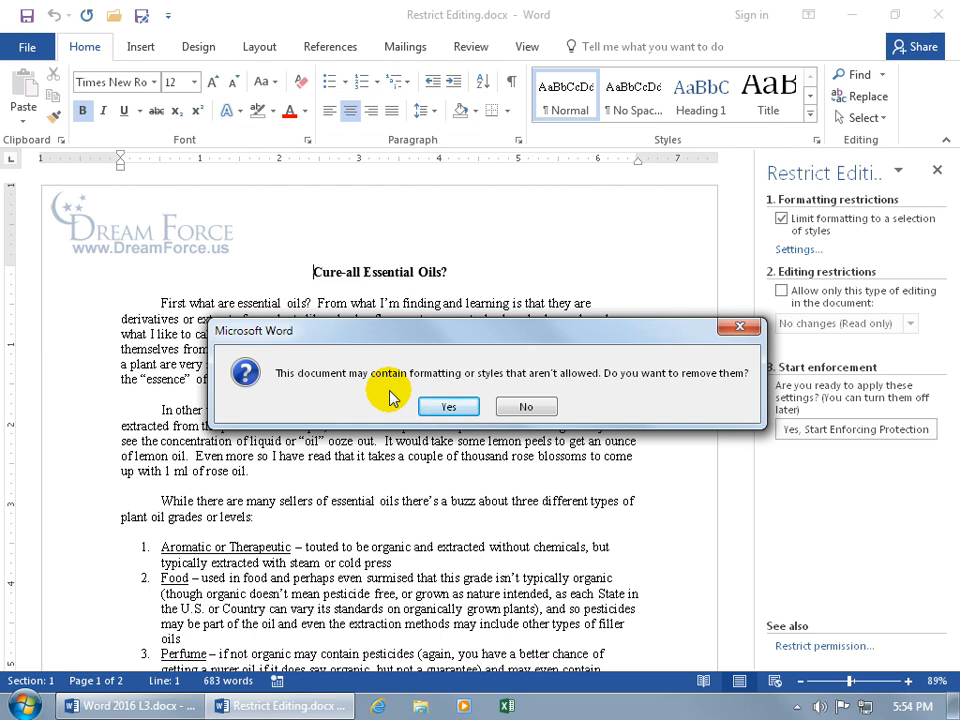
{"action": "mouse_move", "coordinate": [610, 392]}
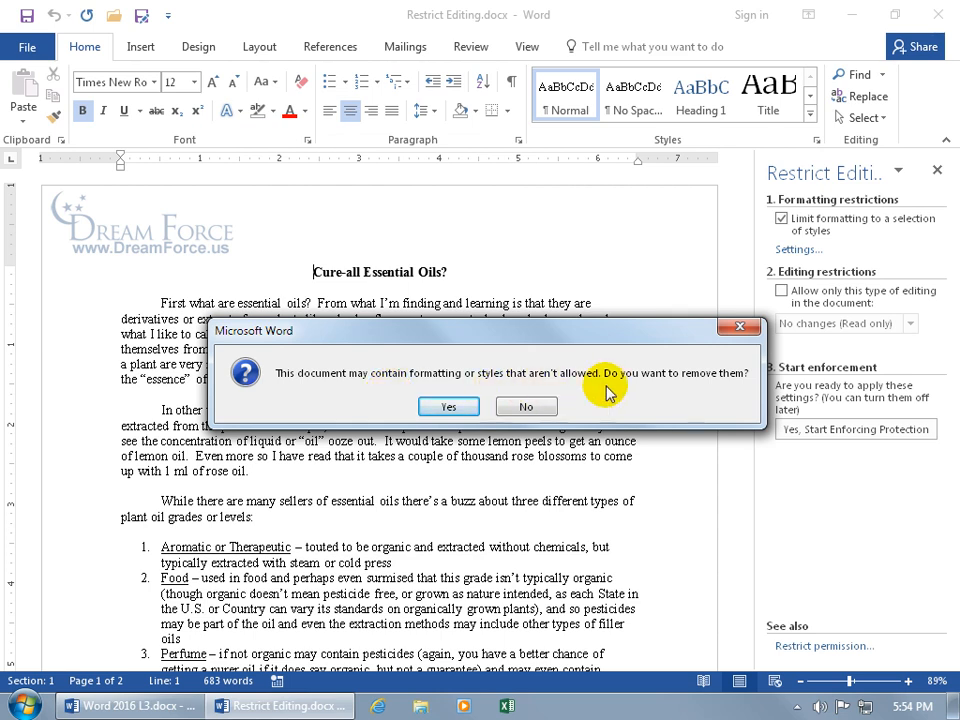
{"action": "mouse_move", "coordinate": [650, 398]}
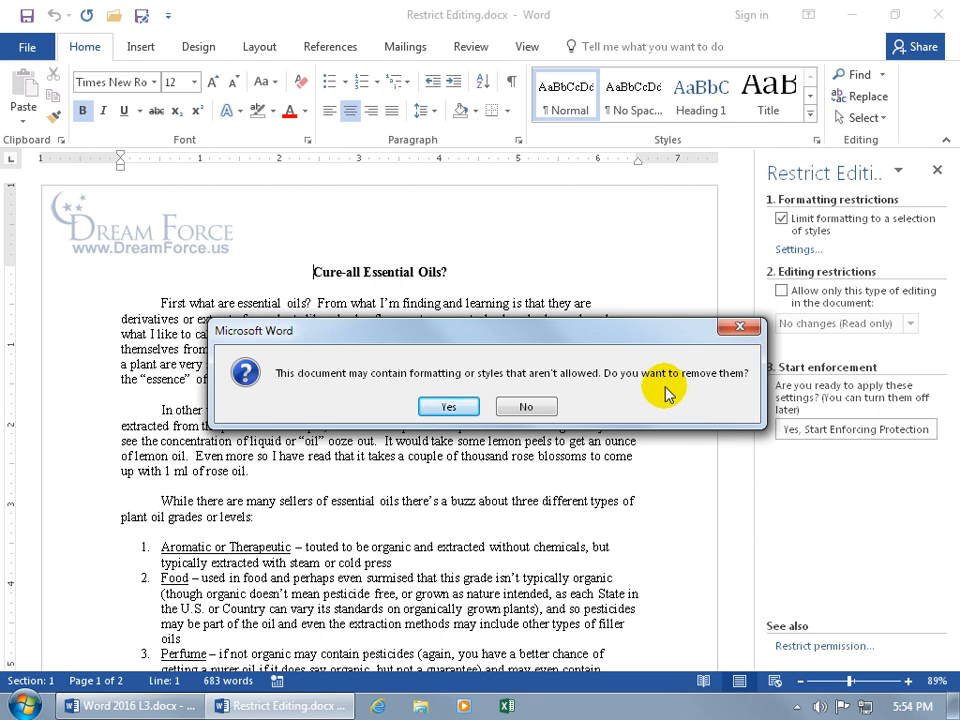
{"action": "mouse_move", "coordinate": [518, 388]}
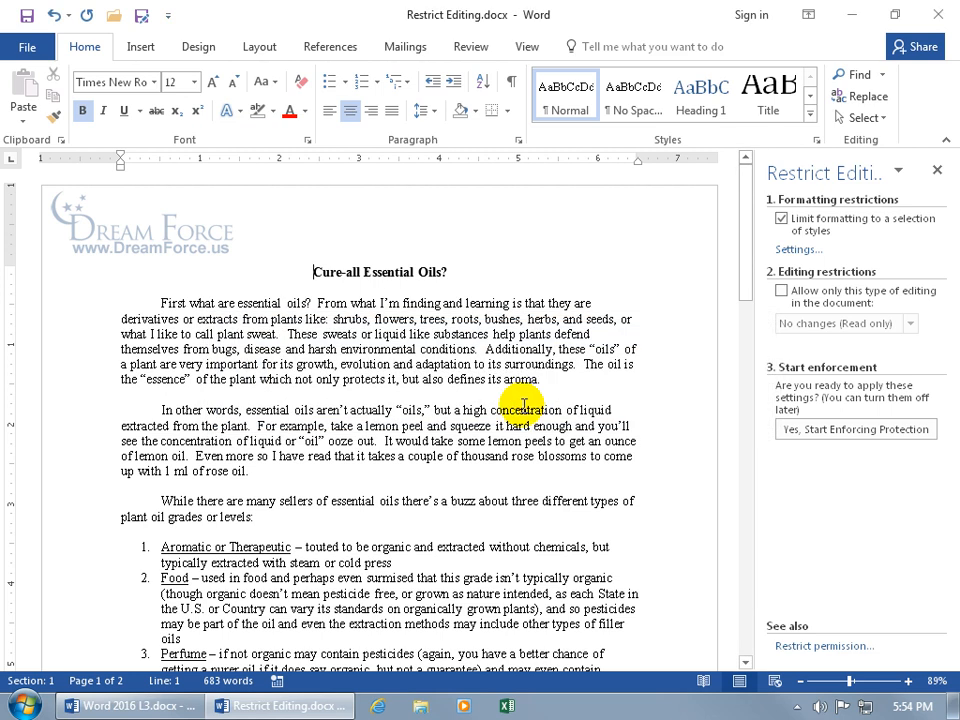
{"action": "mouse_move", "coordinate": [740, 444]}
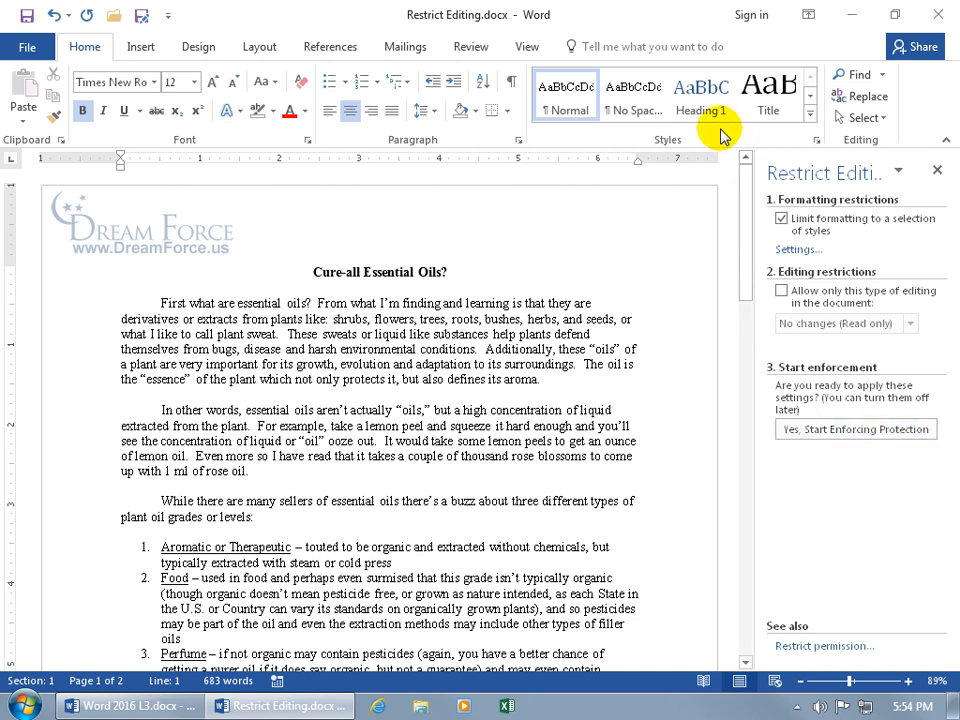
{"action": "mouse_move", "coordinate": [856, 428]}
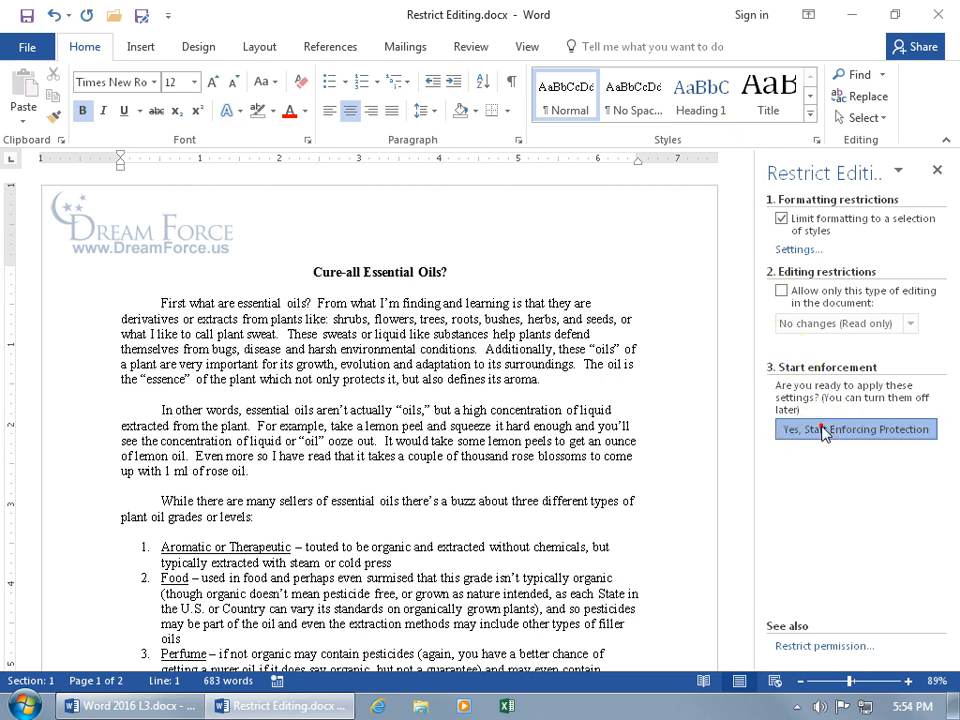
Start enforcing protection so only permitted styles can format the document.
{"action": "left_click", "coordinate": [856, 428]}
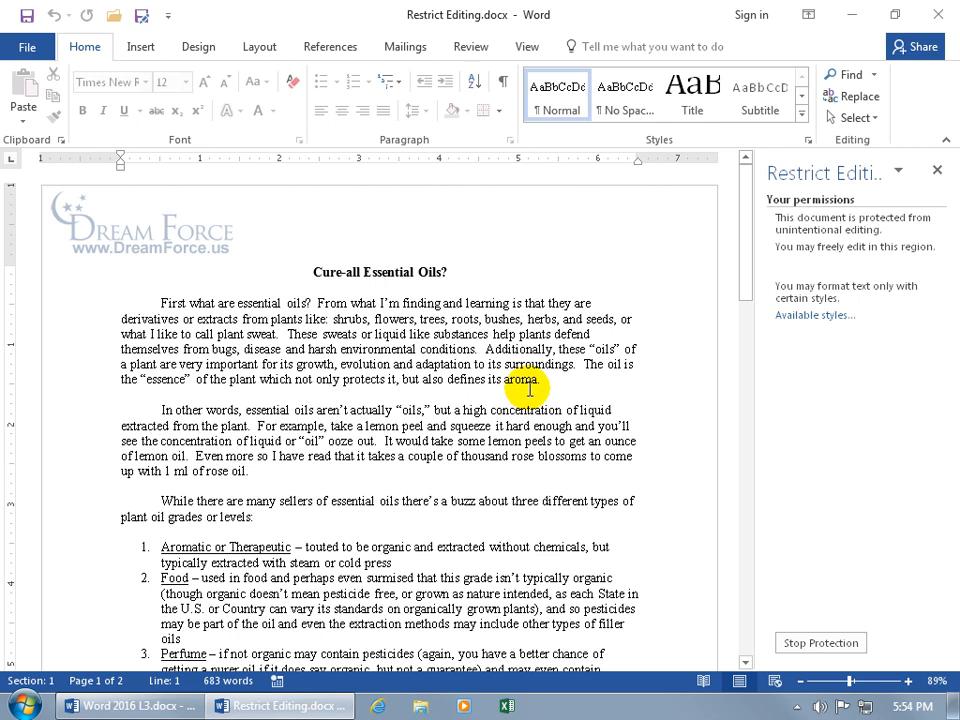
{"action": "mouse_move", "coordinate": [688, 136]}
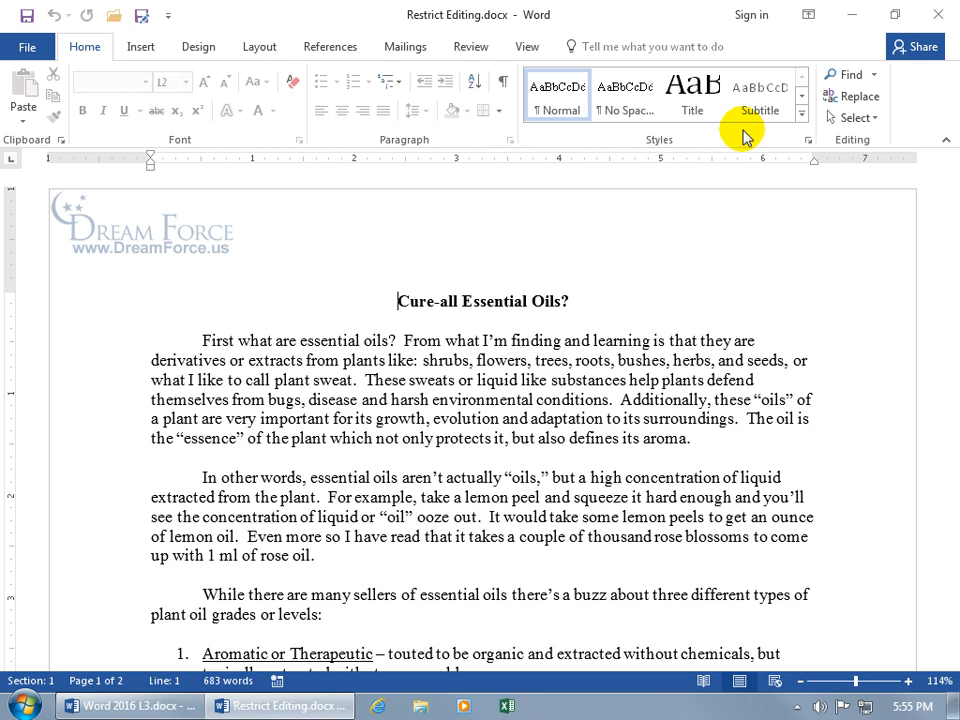
Return to Restrict Editing via Review and stop protecting the document.
{"action": "left_click", "coordinate": [470, 46]}
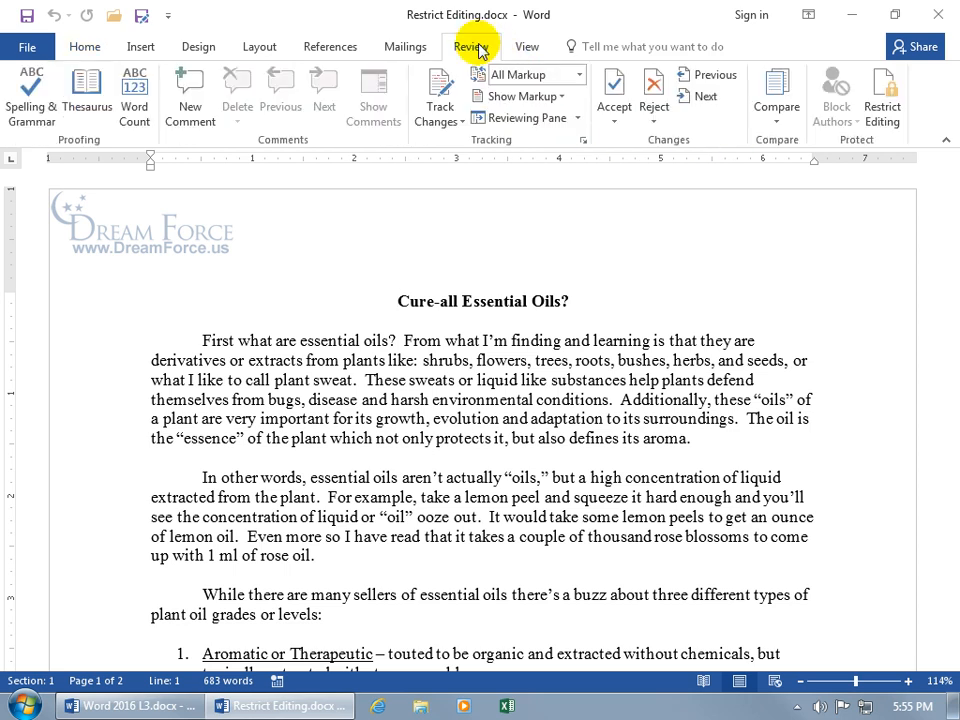
{"action": "mouse_move", "coordinate": [858, 138]}
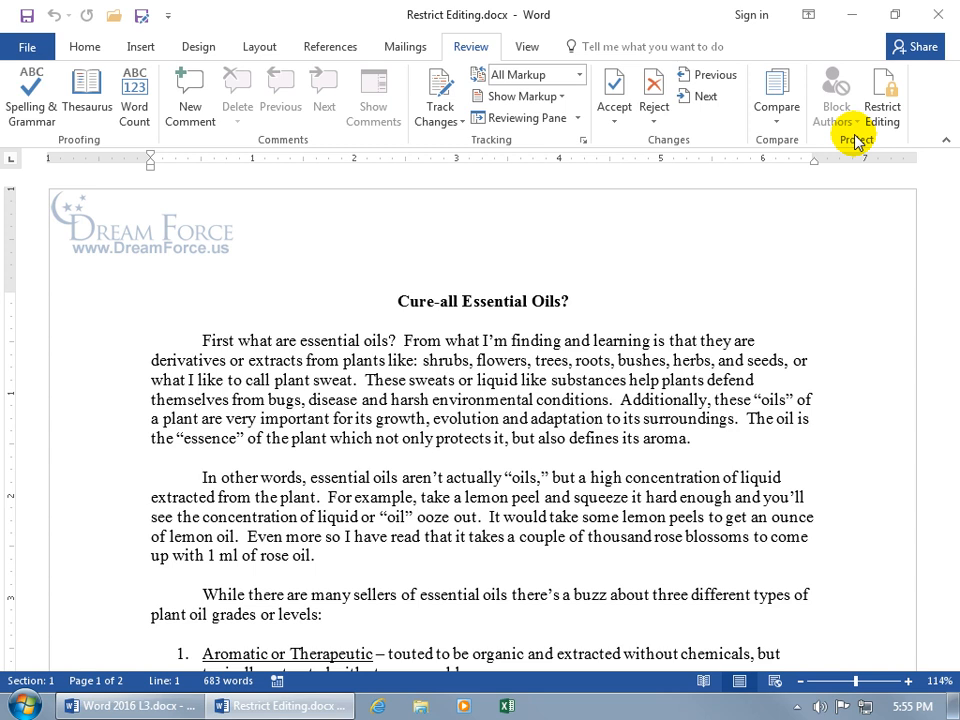
{"action": "mouse_move", "coordinate": [882, 100]}
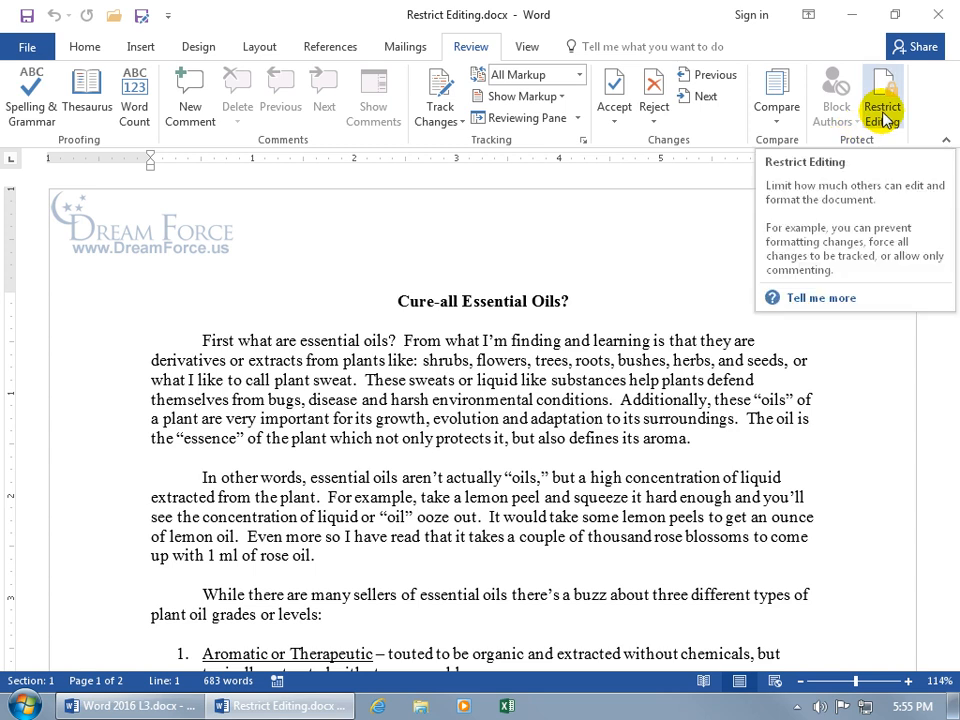
{"action": "left_click", "coordinate": [882, 104]}
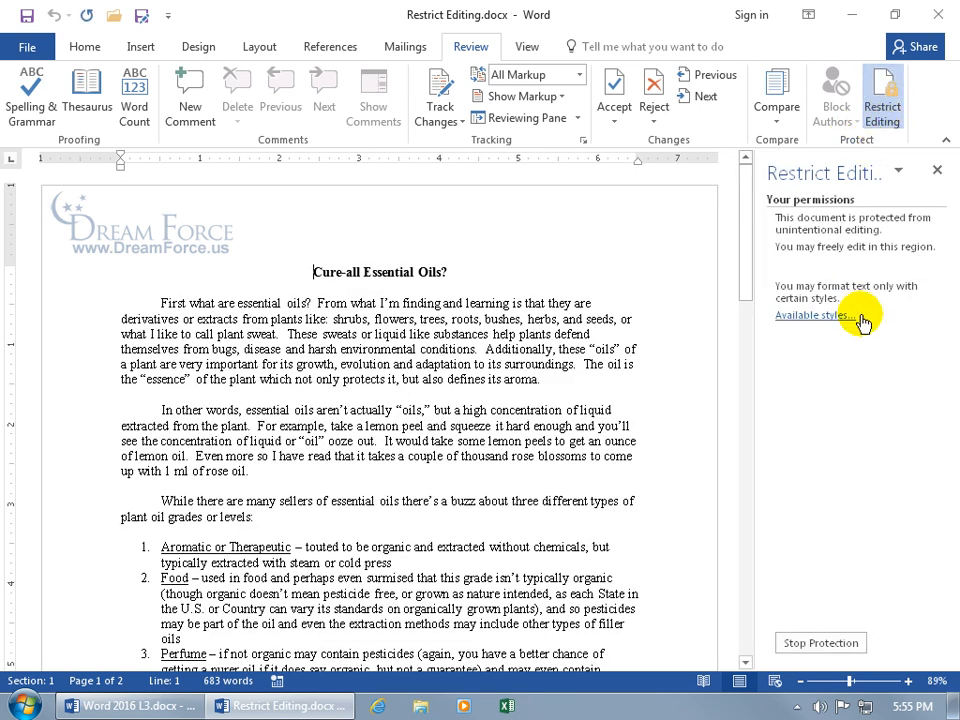
{"action": "mouse_move", "coordinate": [848, 608]}
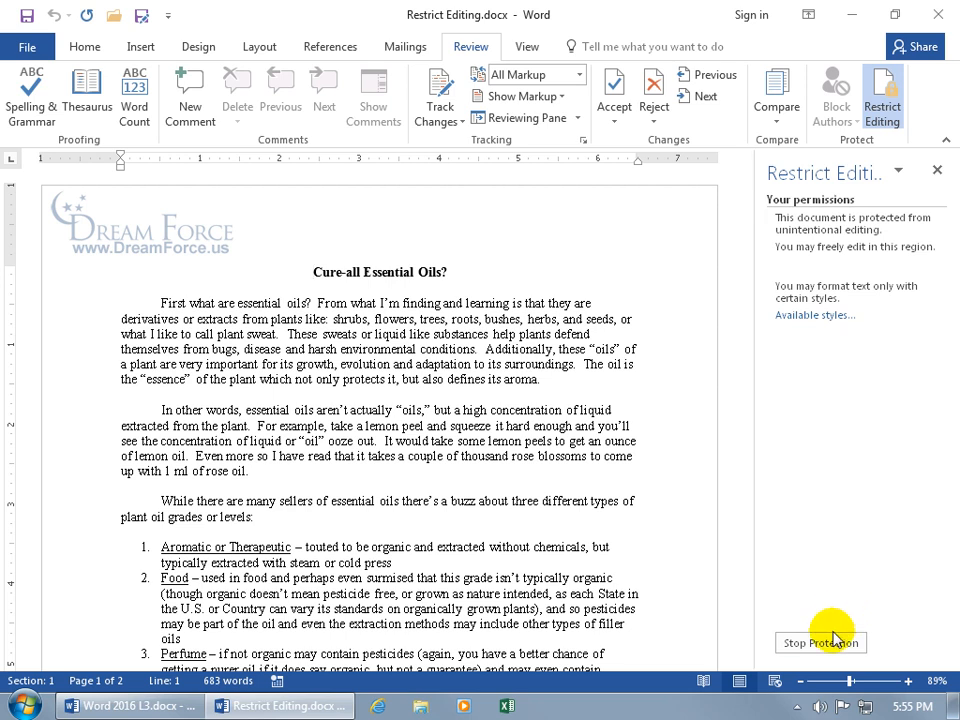
{"action": "left_click", "coordinate": [820, 642]}
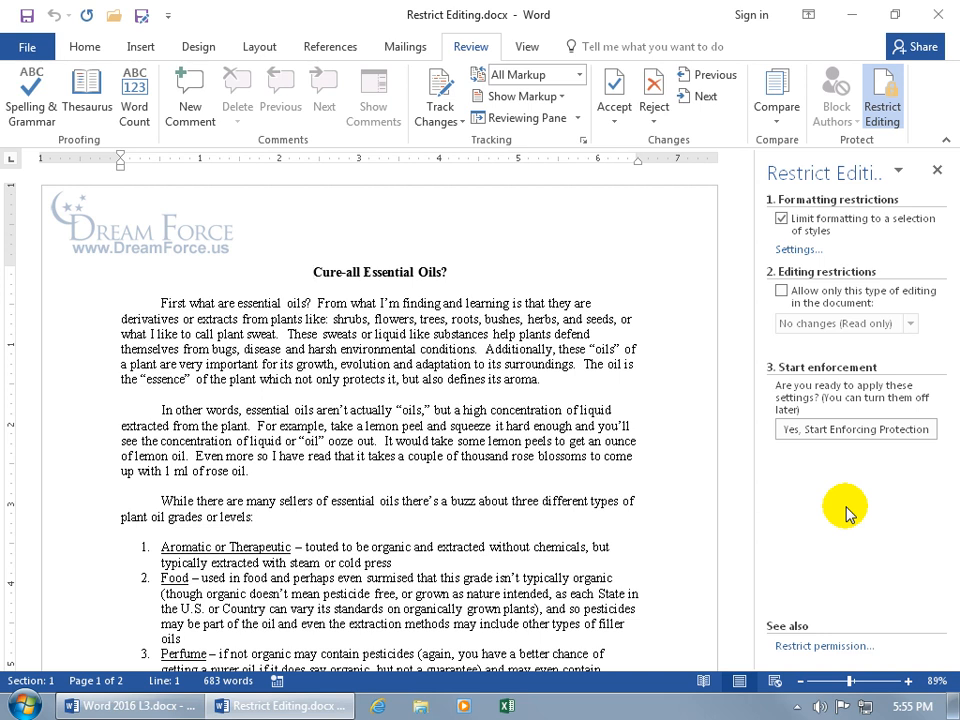
{"action": "mouse_move", "coordinate": [856, 488]}
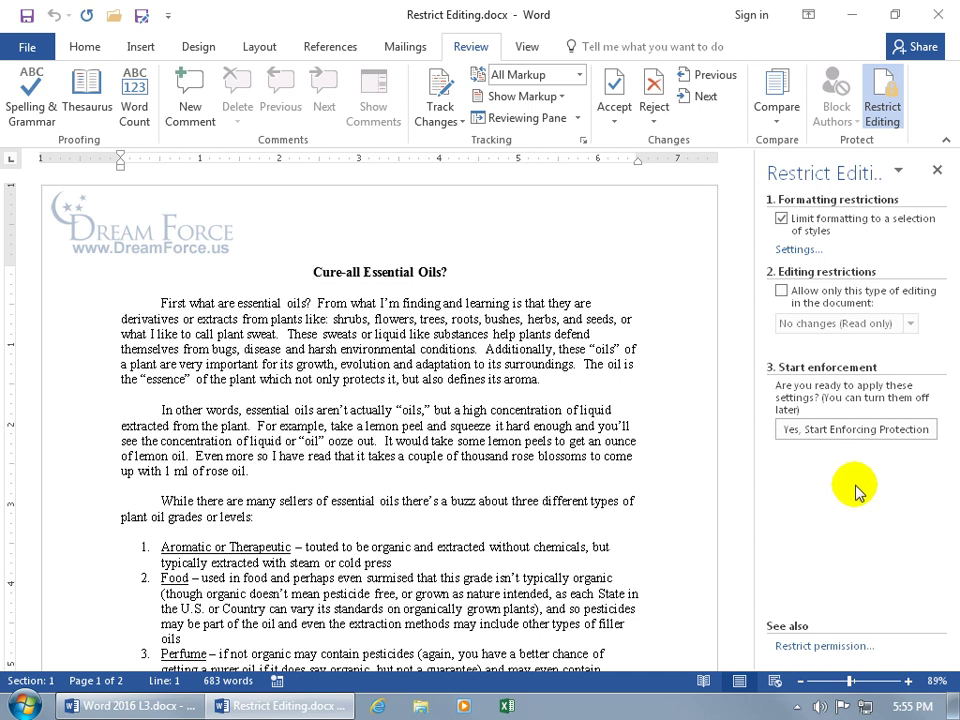
{"action": "mouse_move", "coordinate": [844, 516]}
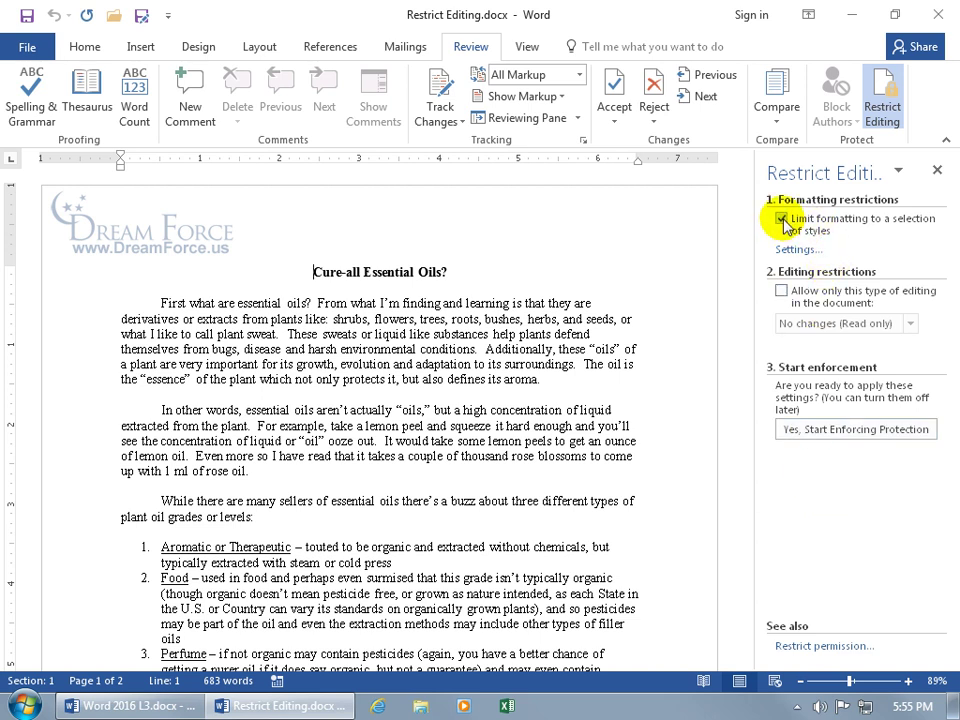
Clear the formatting limit and allow only Tracked changes as the permitted editing type.
{"action": "left_click", "coordinate": [782, 218]}
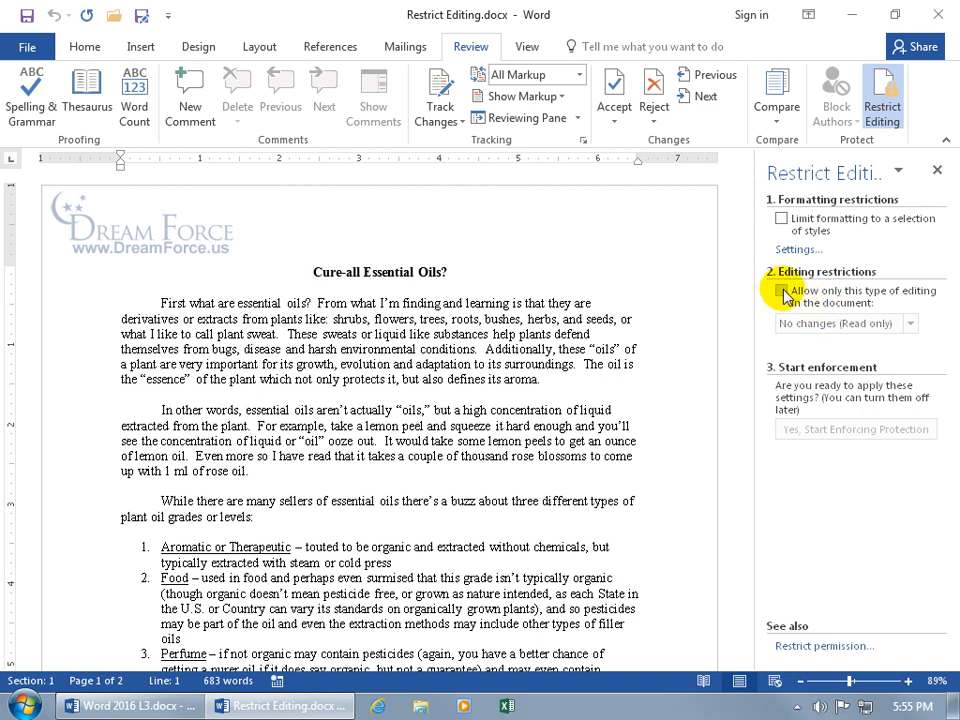
{"action": "left_click", "coordinate": [782, 290]}
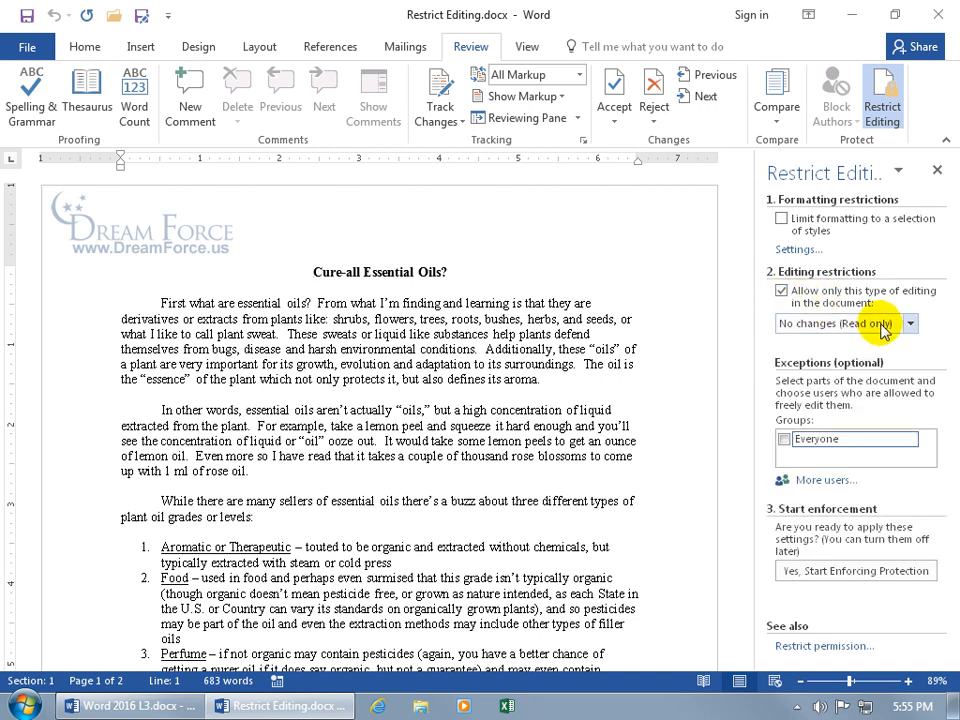
{"action": "left_click", "coordinate": [908, 324]}
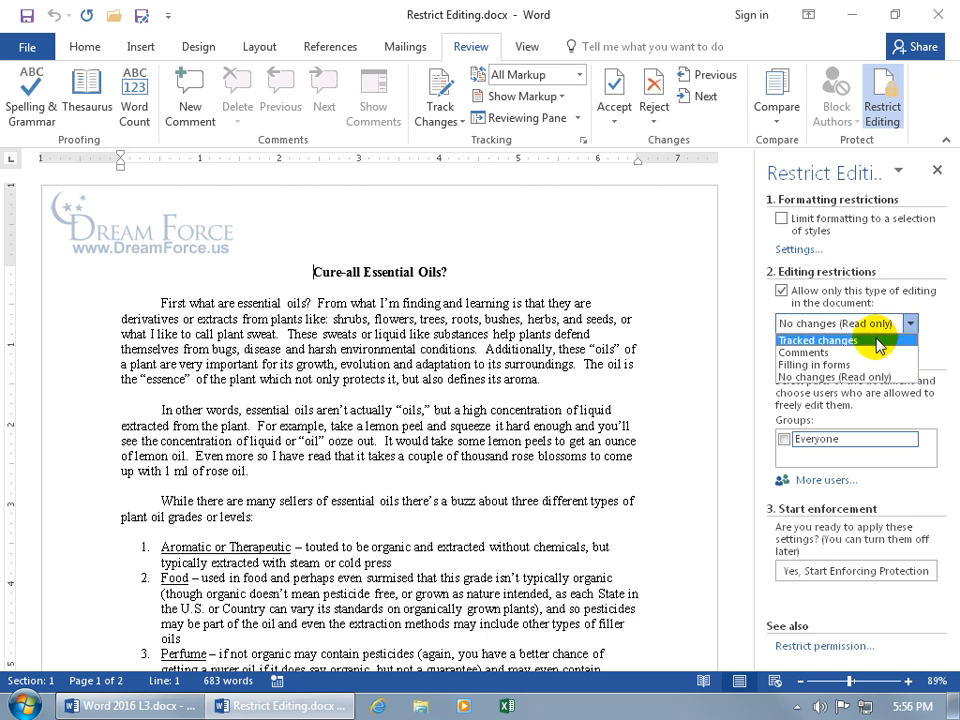
{"action": "mouse_move", "coordinate": [864, 376]}
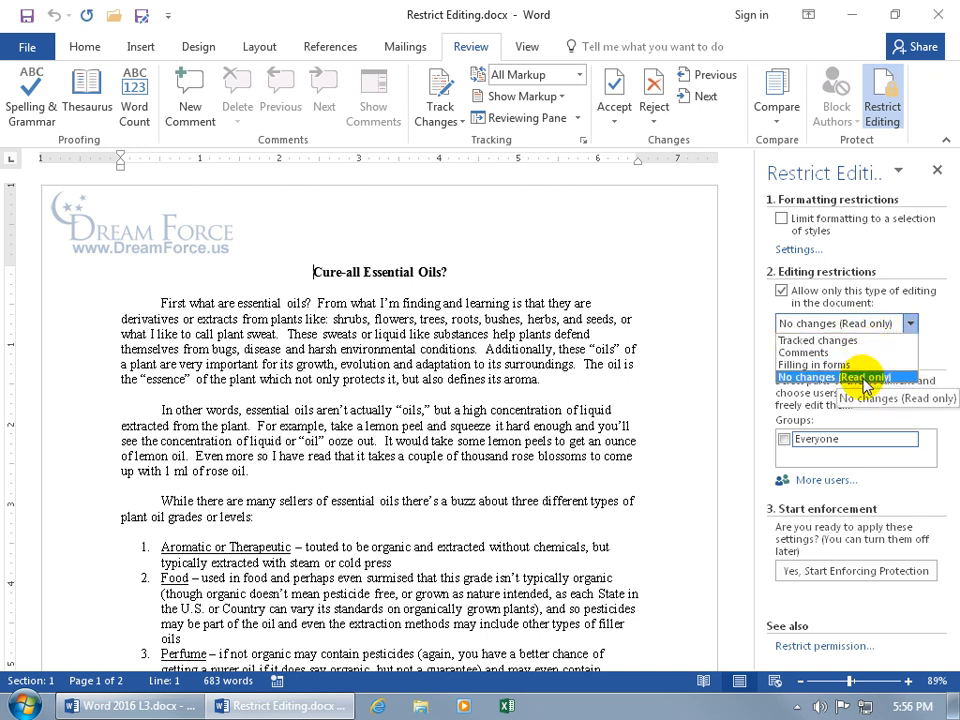
{"action": "mouse_move", "coordinate": [816, 340]}
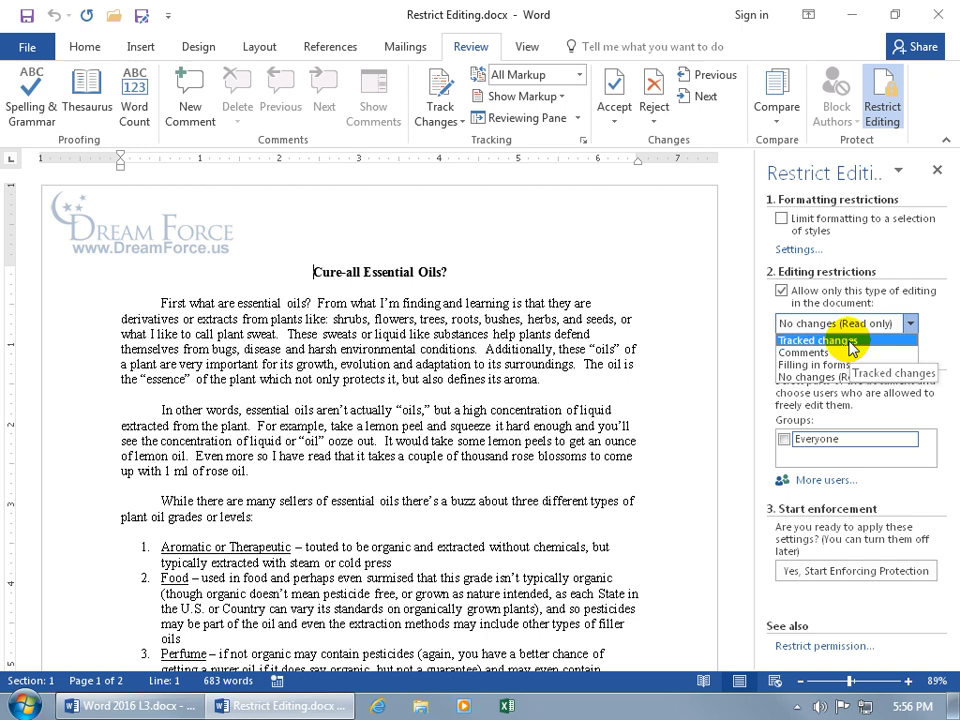
{"action": "left_click", "coordinate": [820, 340]}
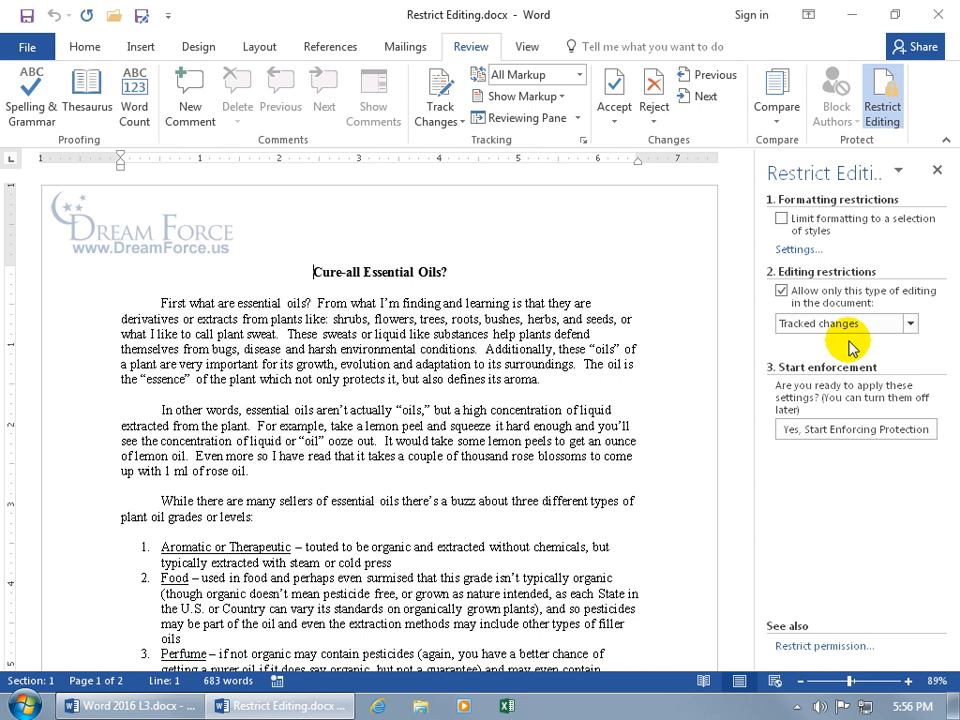
{"action": "mouse_move", "coordinate": [444, 148]}
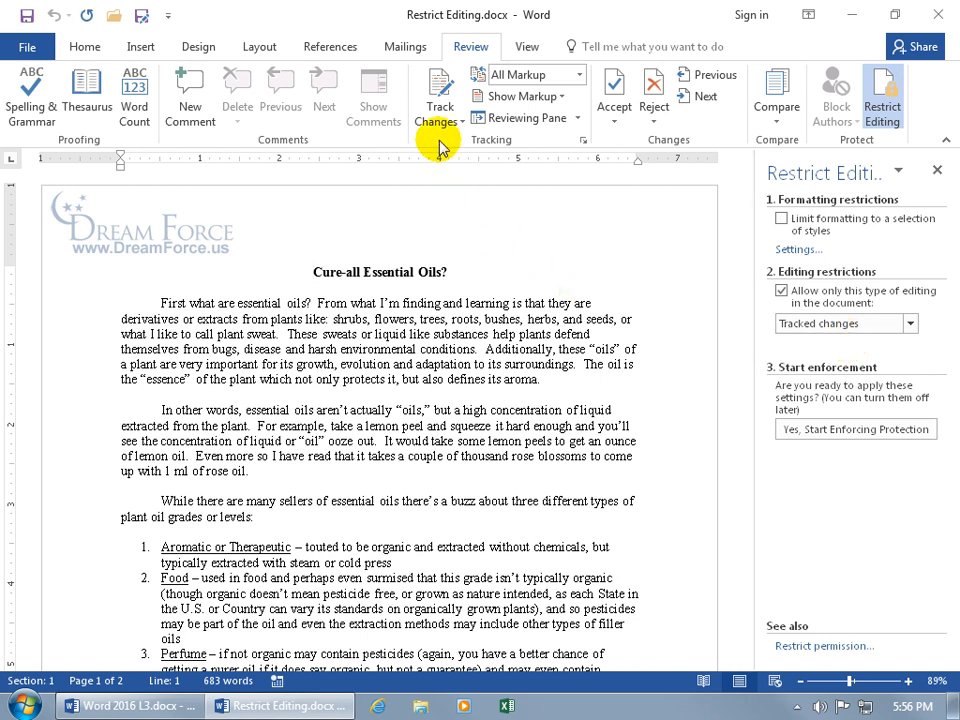
{"action": "mouse_move", "coordinate": [436, 96]}
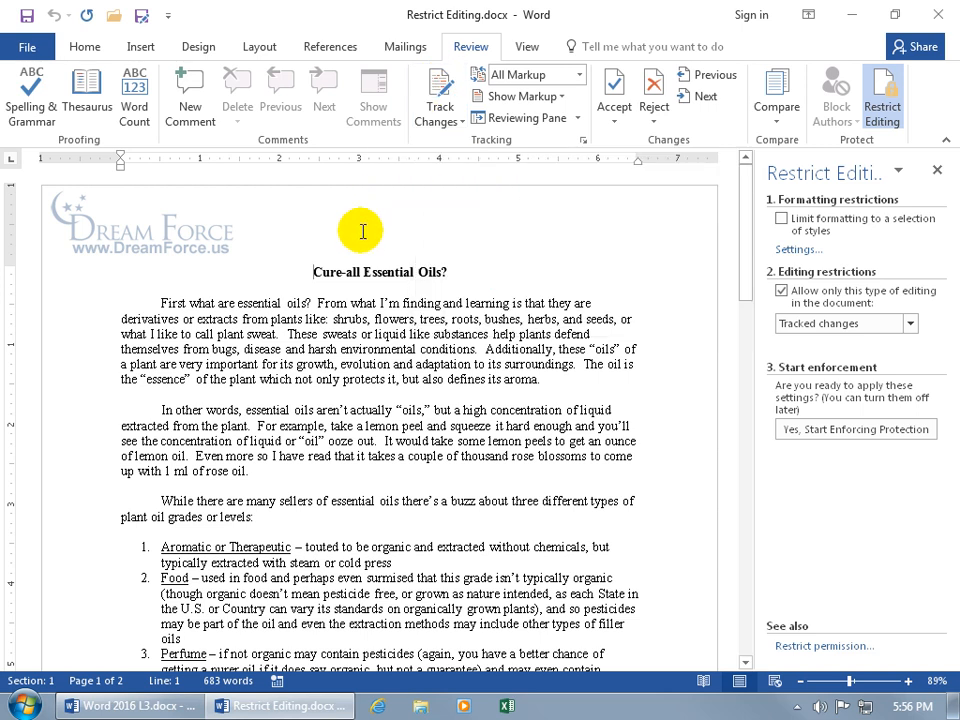
{"action": "mouse_move", "coordinate": [336, 264]}
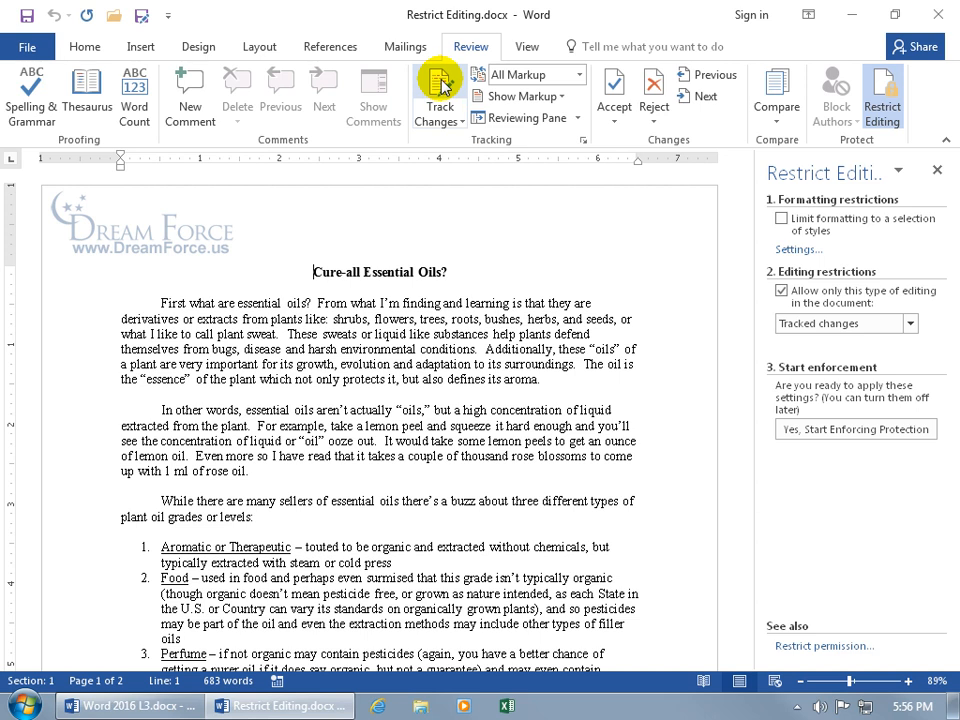
{"action": "mouse_move", "coordinate": [438, 84]}
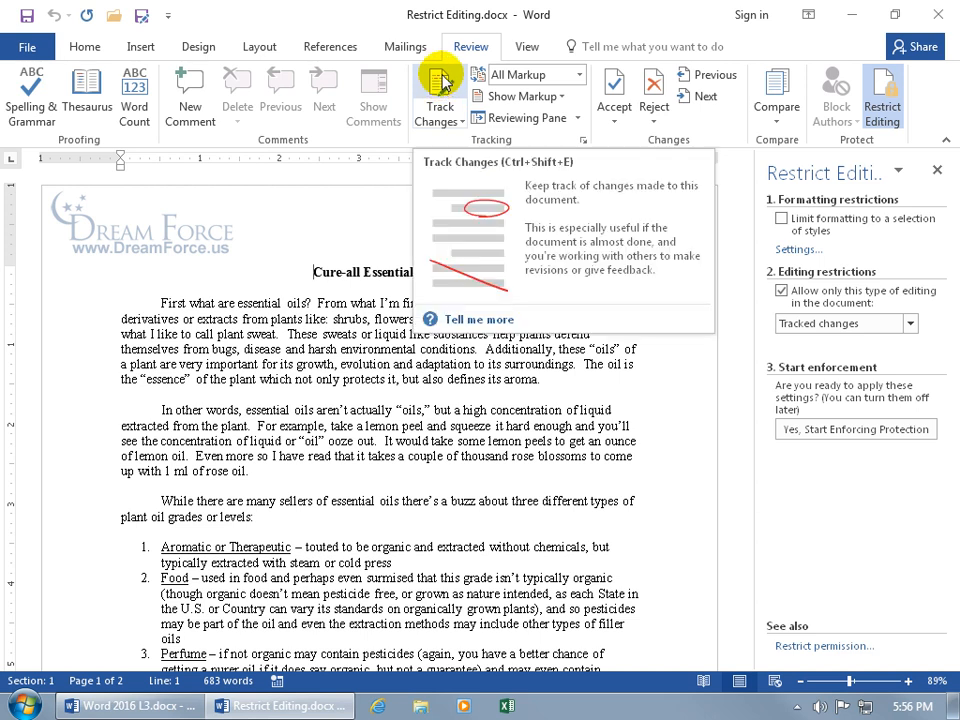
{"action": "mouse_move", "coordinate": [424, 212]}
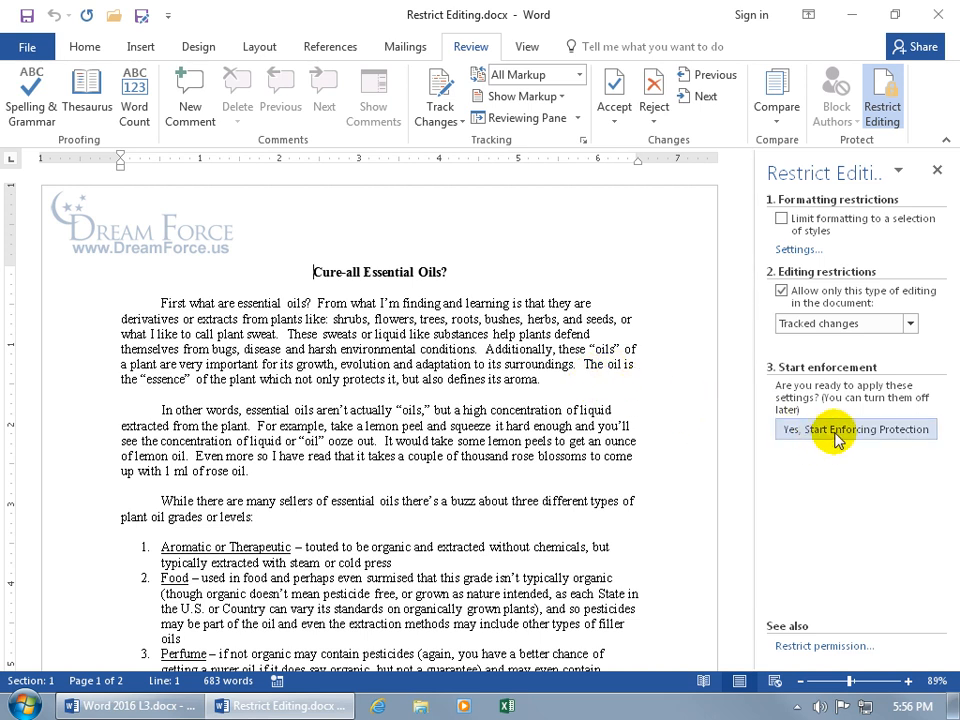
Start enforcing tracked-changes-only protection, entering and confirming a password.
{"action": "left_click", "coordinate": [856, 428]}
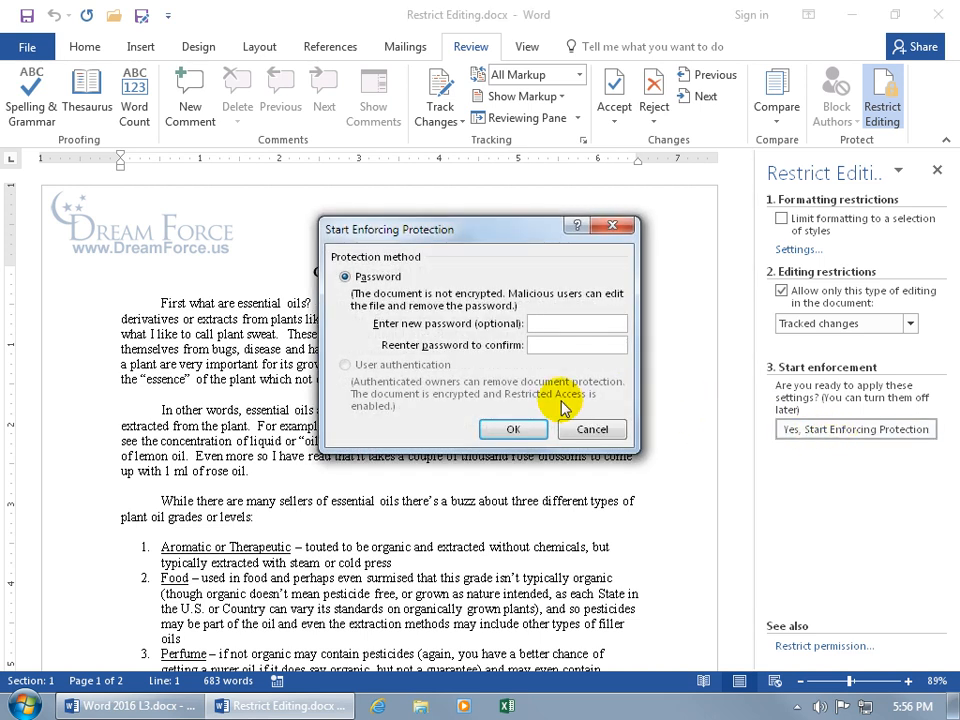
{"action": "type", "text": "•"}
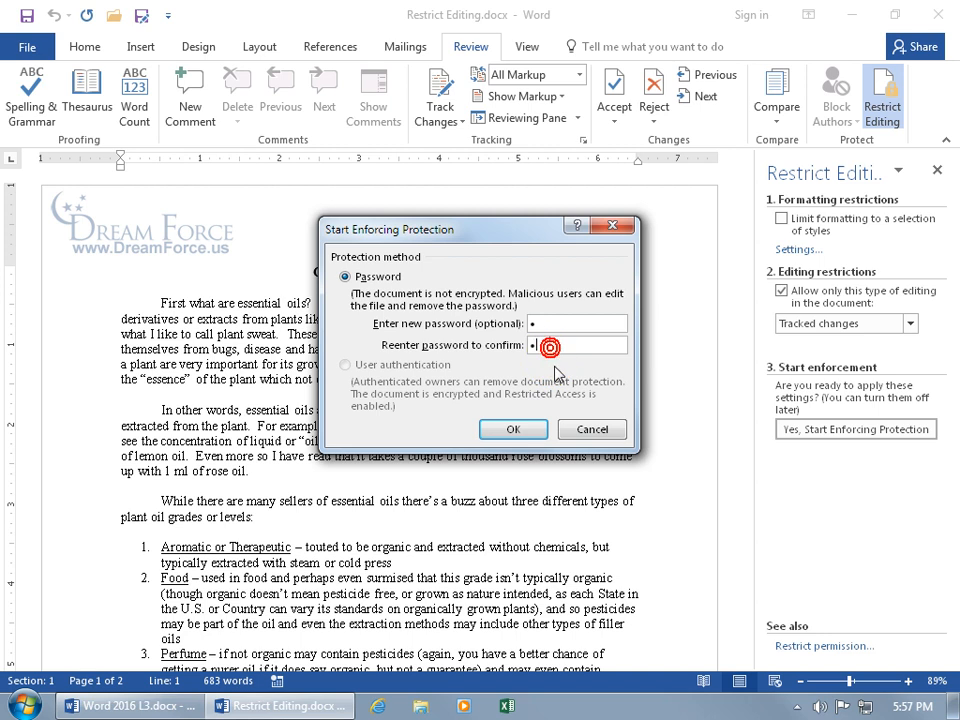
{"action": "type", "text": "•"}
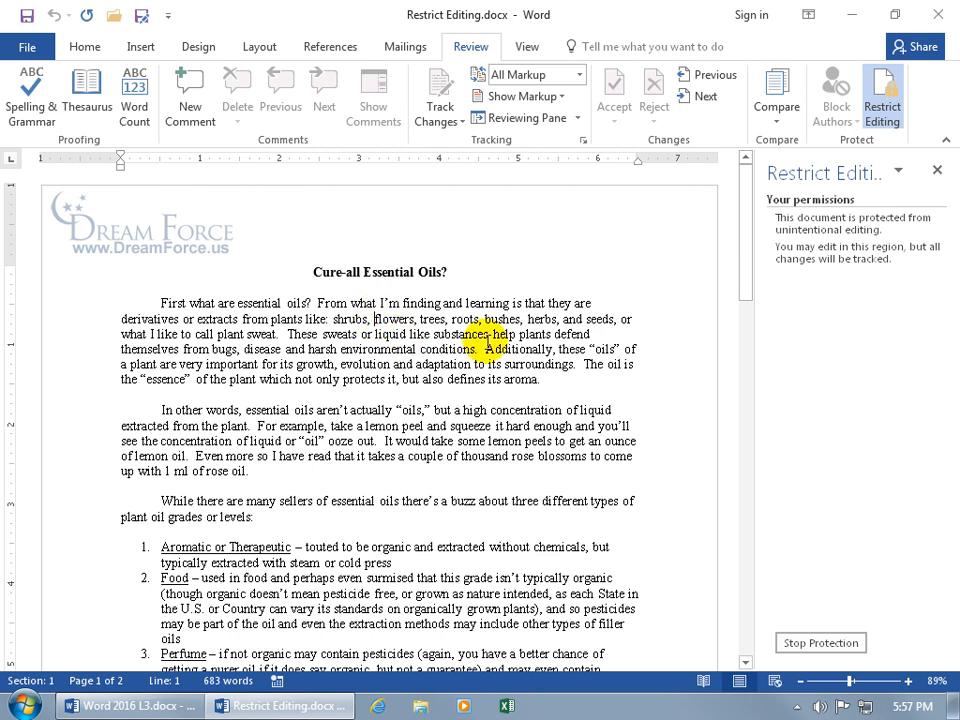
Attempt Unlock Tracking under Track Changes and cancel its password prompt.
{"action": "type", "text": "dfd"}
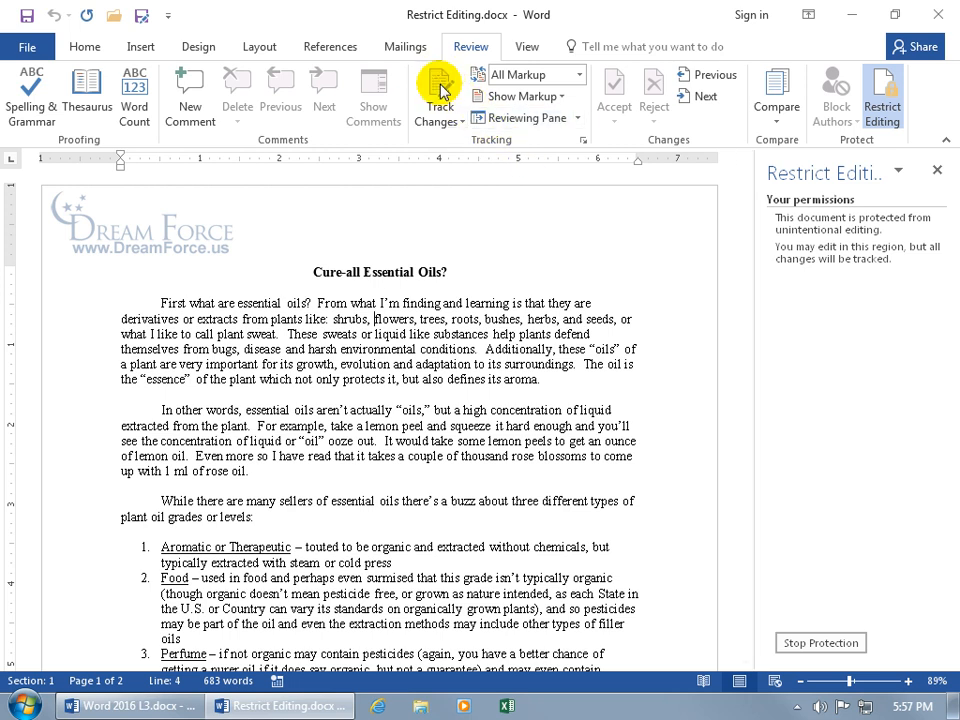
{"action": "left_click", "coordinate": [436, 118]}
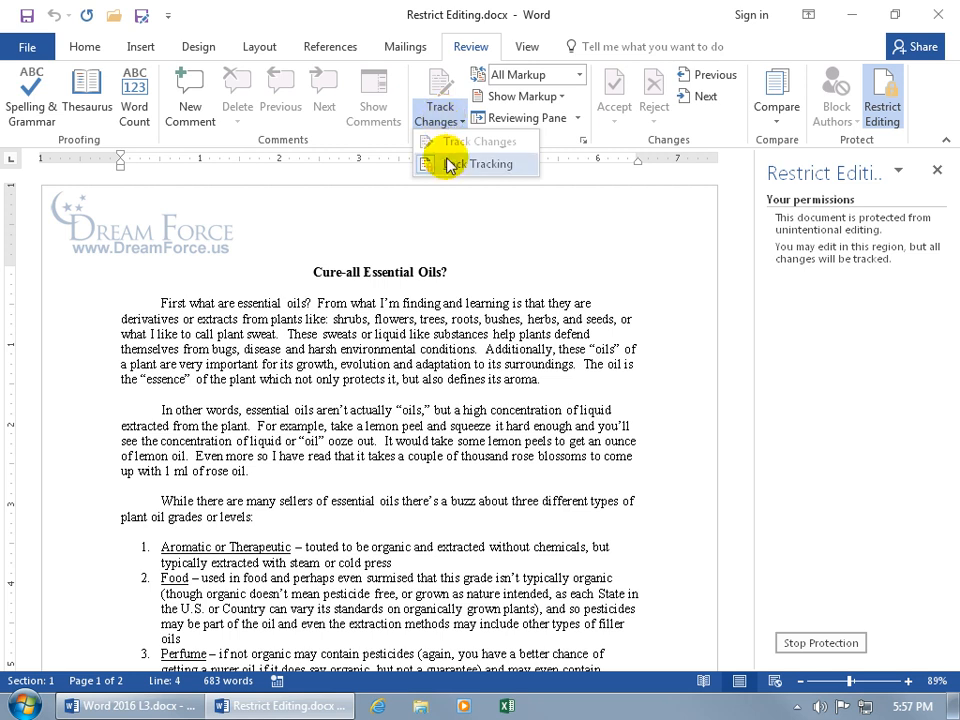
{"action": "left_click", "coordinate": [470, 164]}
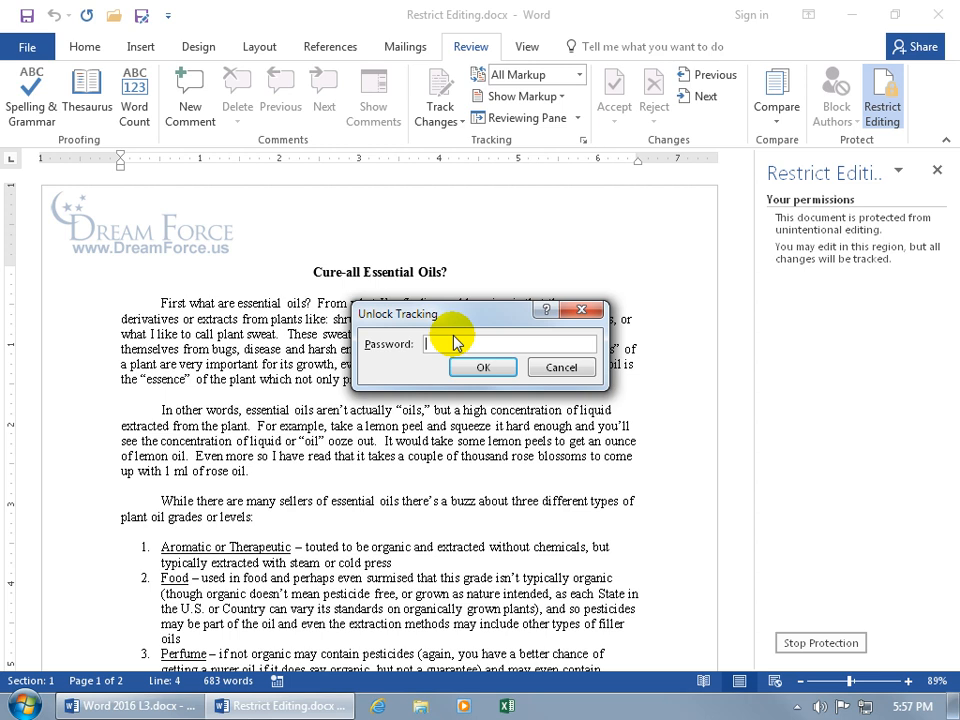
{"action": "left_click", "coordinate": [560, 368]}
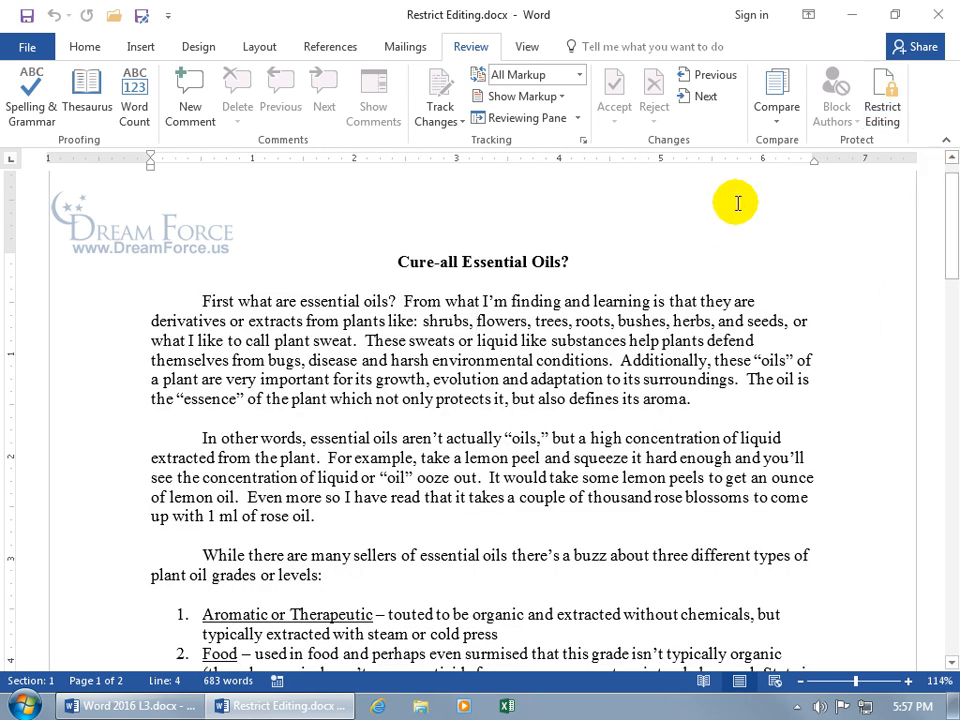
{"action": "left_click", "coordinate": [438, 96]}
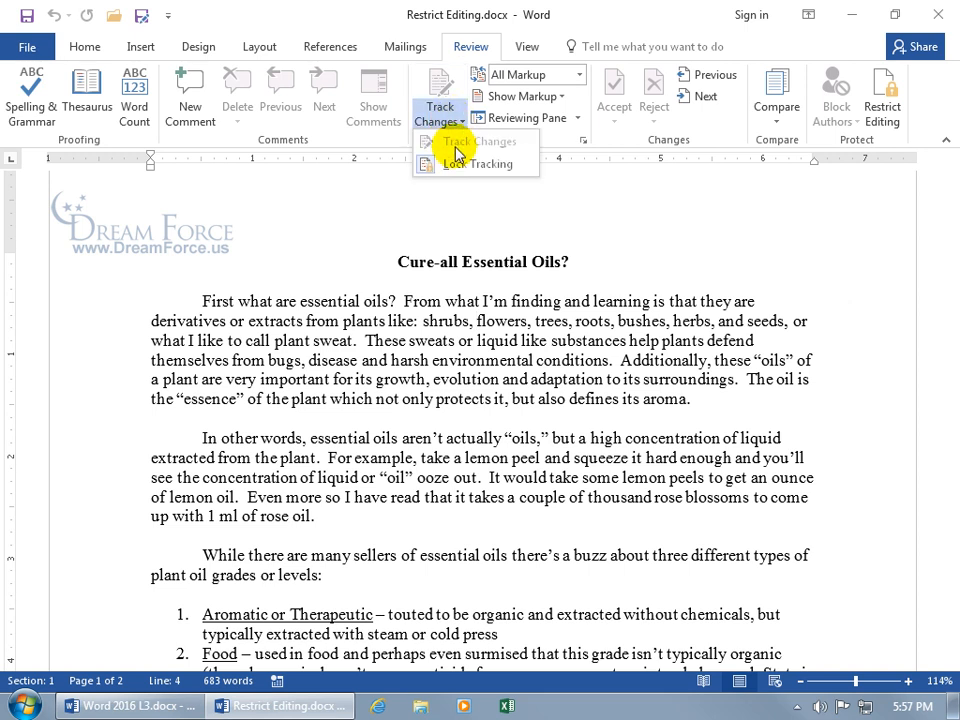
{"action": "mouse_move", "coordinate": [900, 150]}
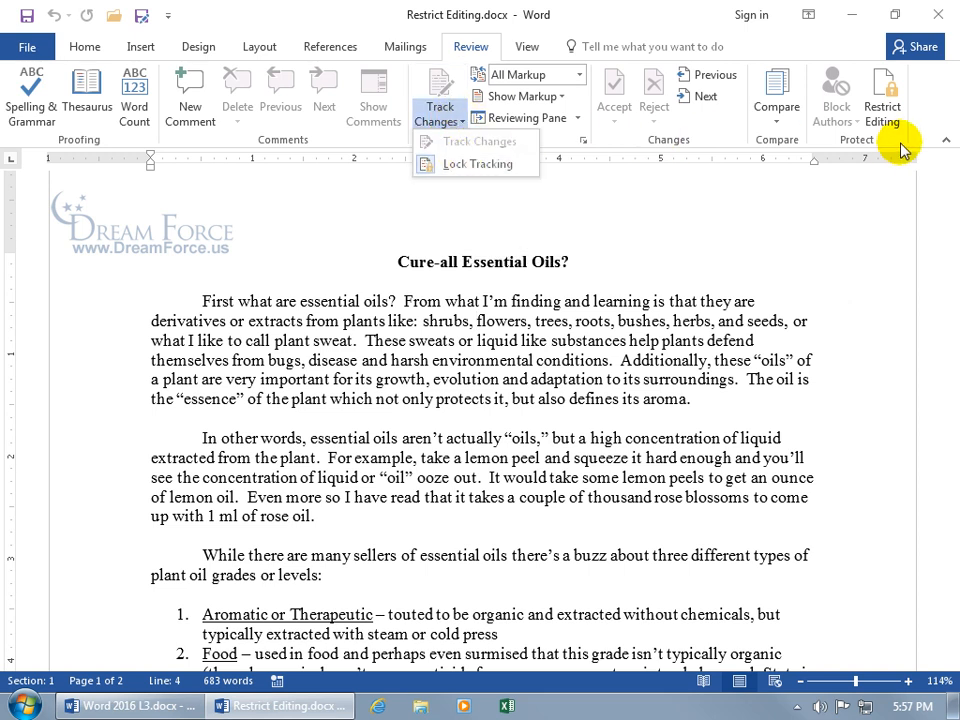
Stop protection from the Restrict Editing pane and confirm its removal.
{"action": "left_click", "coordinate": [882, 96]}
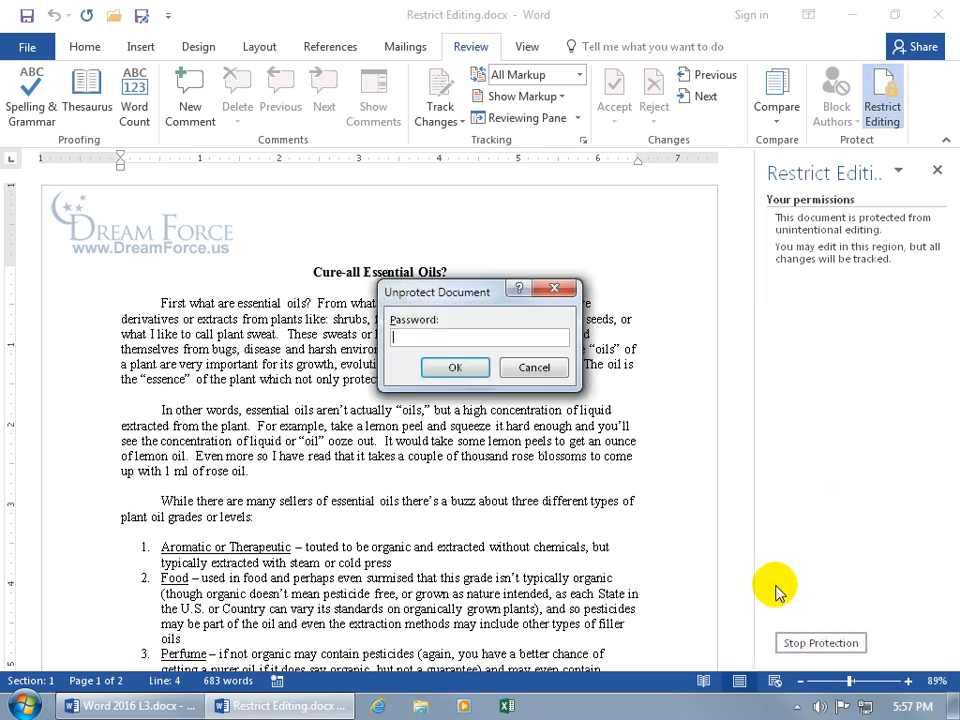
{"action": "left_click", "coordinate": [532, 368]}
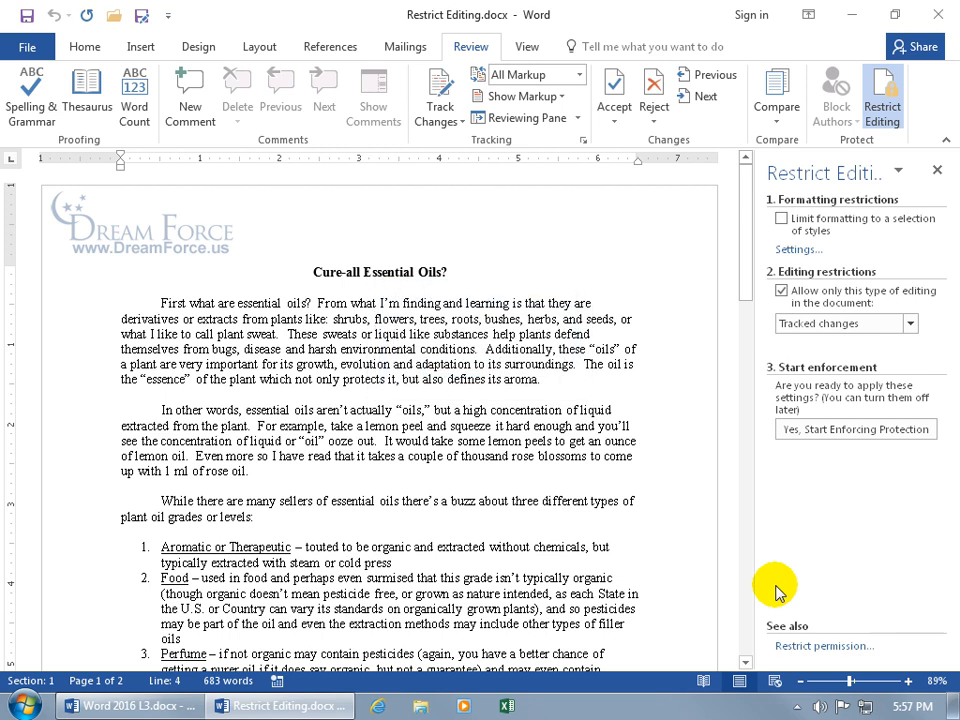
{"action": "mouse_move", "coordinate": [648, 378]}
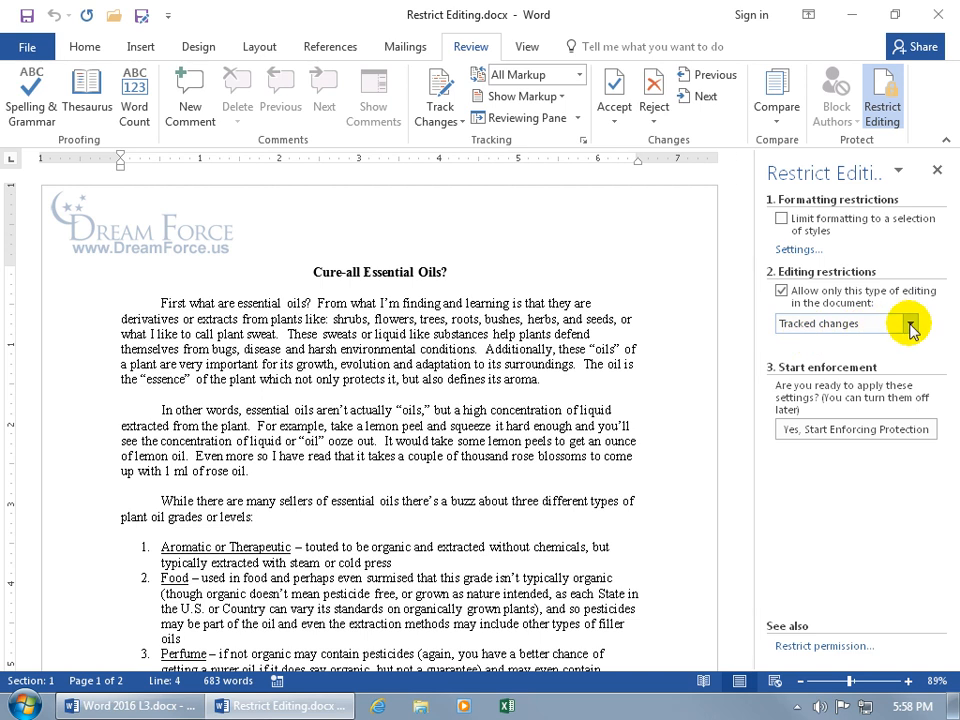
Switch the allowed editing type from Tracked changes to Comments.
{"action": "left_click", "coordinate": [908, 324]}
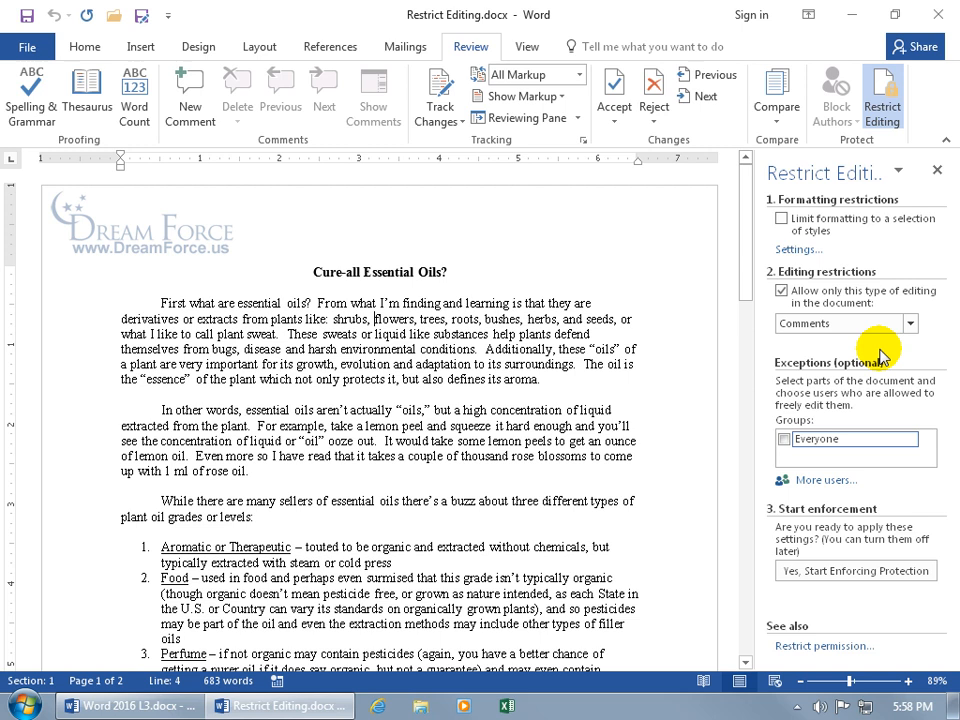
{"action": "mouse_move", "coordinate": [674, 400]}
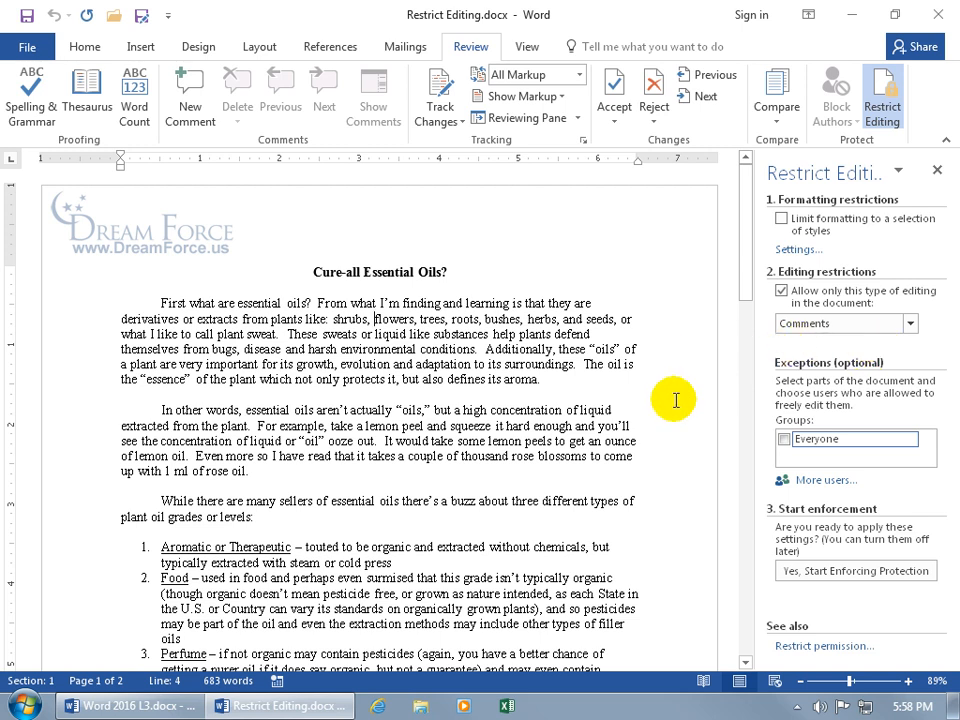
{"action": "mouse_move", "coordinate": [816, 398]}
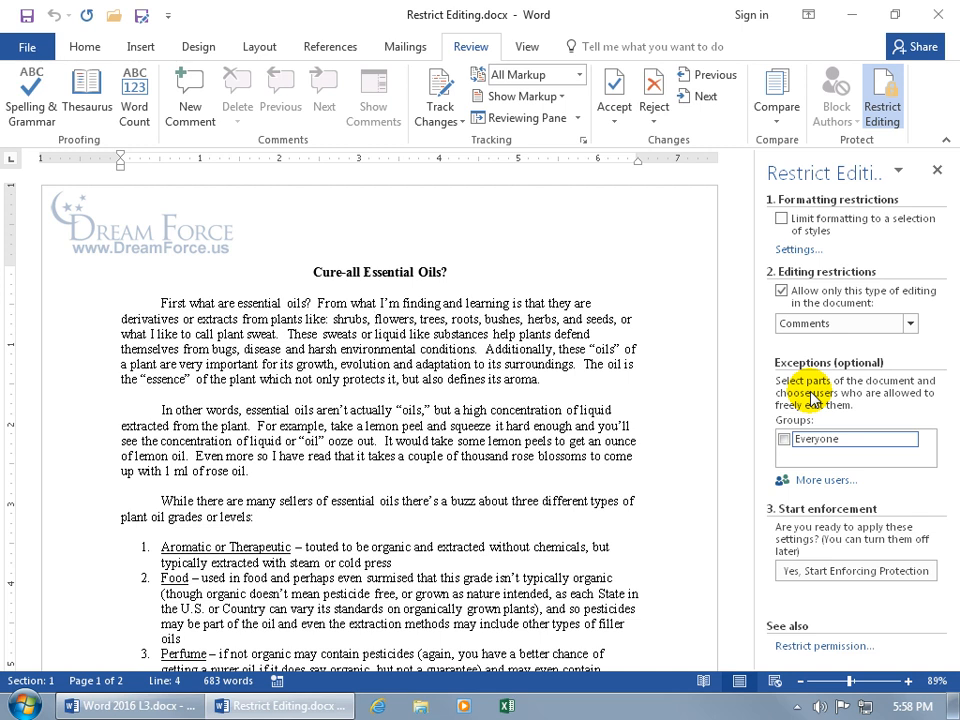
{"action": "mouse_move", "coordinate": [816, 396]}
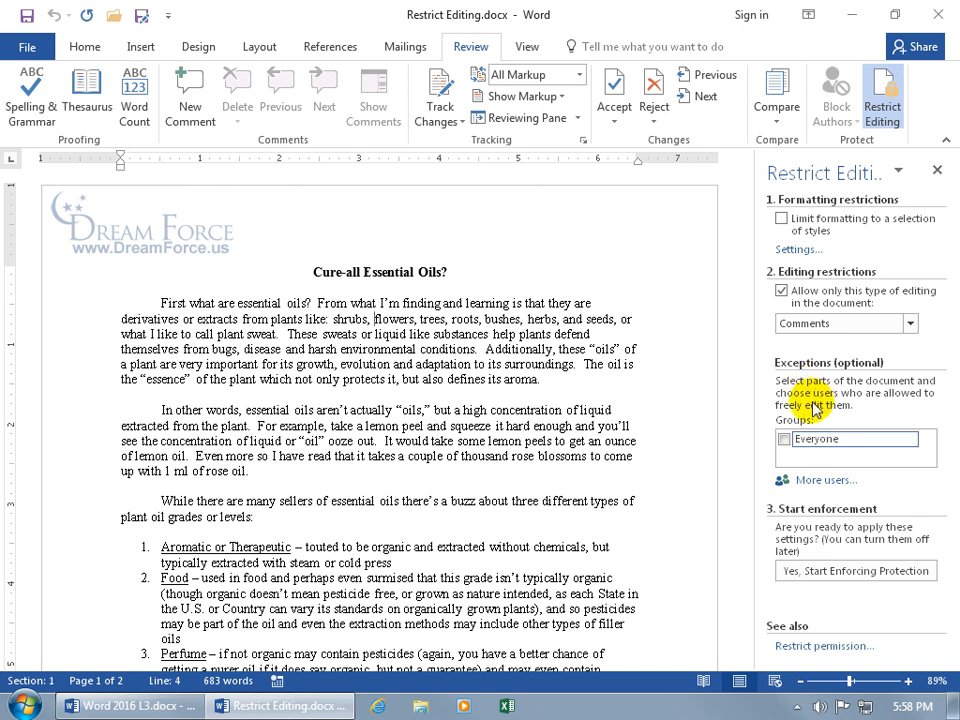
{"action": "mouse_move", "coordinate": [810, 418]}
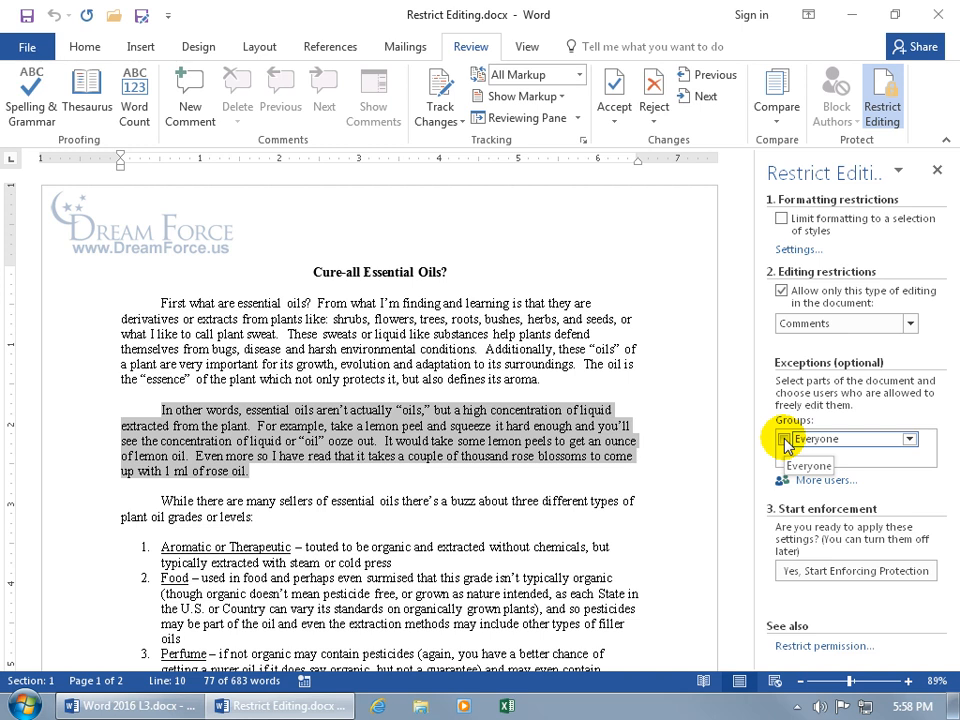
Cancel the More users dialog and tick Everyone as the exception for the selected text.
{"action": "left_click", "coordinate": [808, 464]}
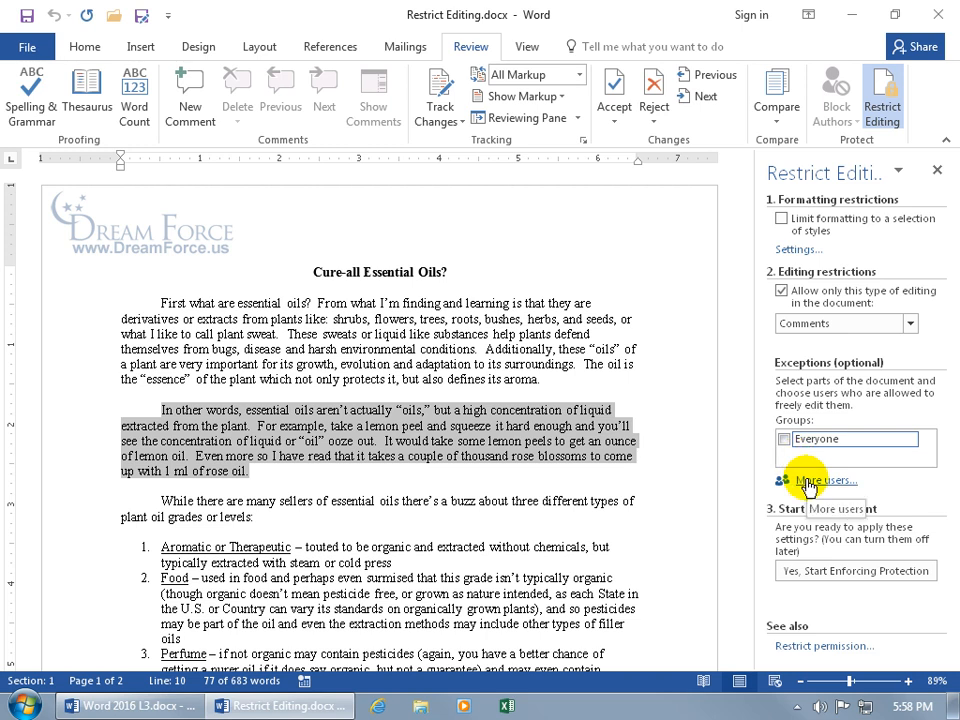
{"action": "left_click", "coordinate": [828, 480]}
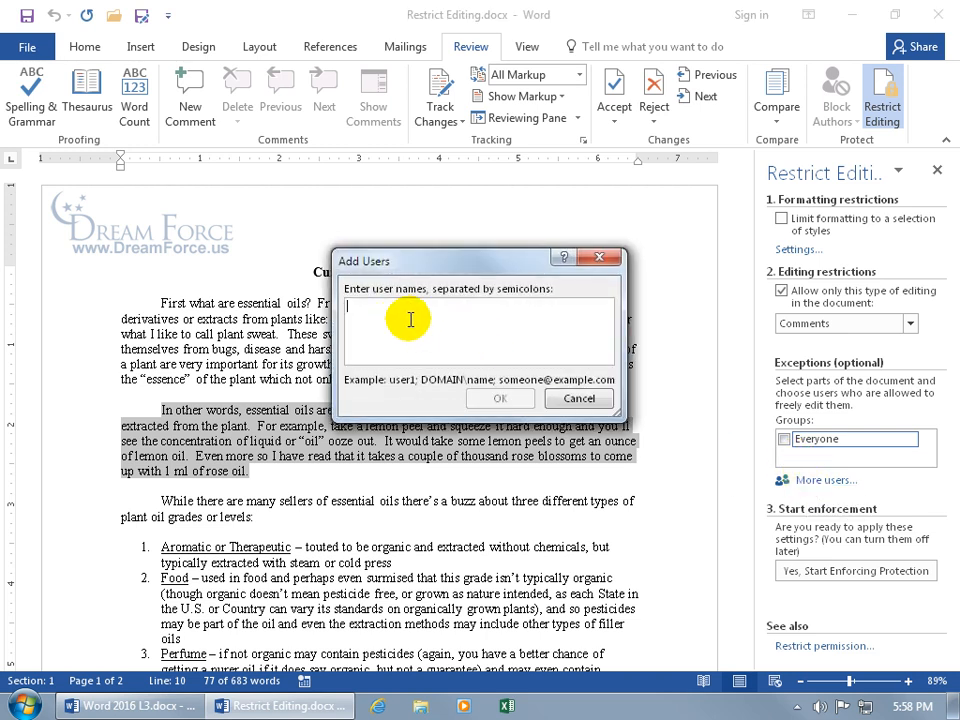
{"action": "left_click", "coordinate": [580, 398]}
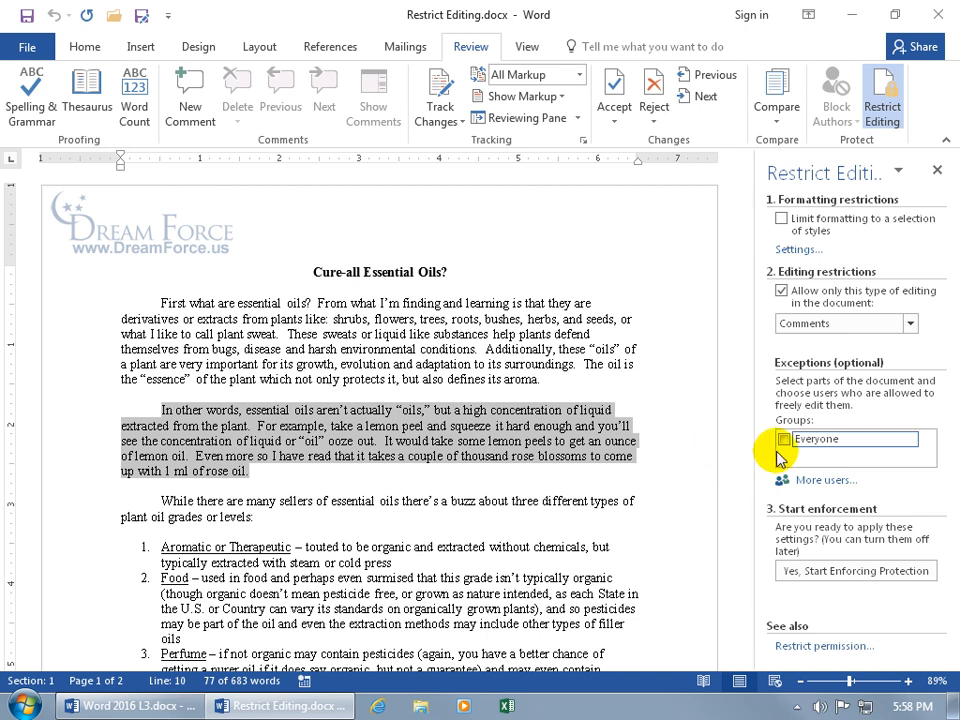
{"action": "left_click", "coordinate": [908, 440]}
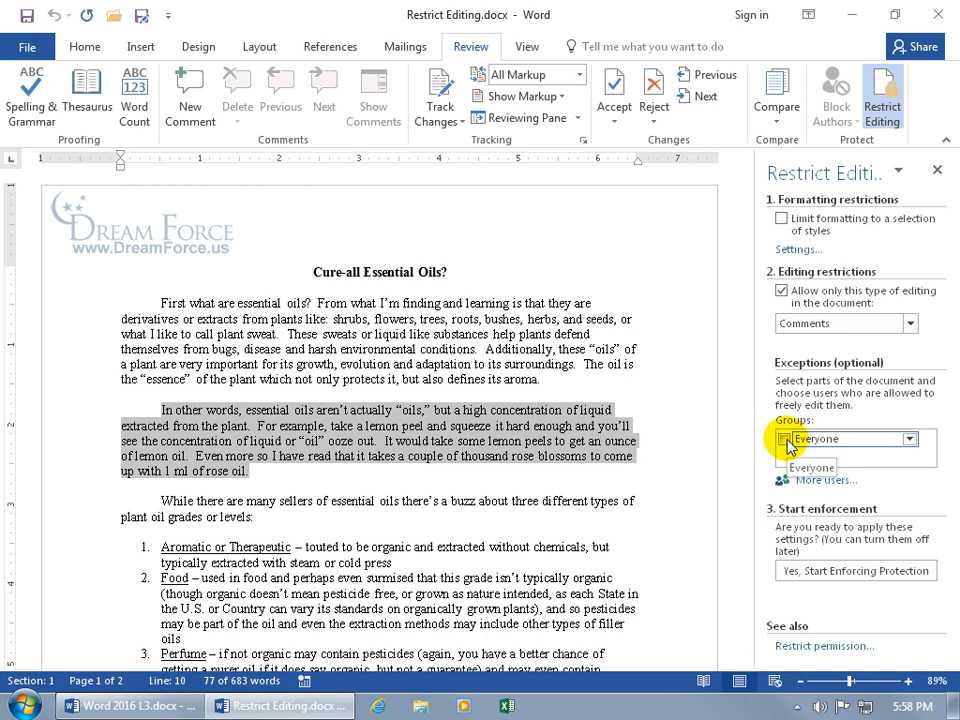
{"action": "left_click", "coordinate": [784, 438]}
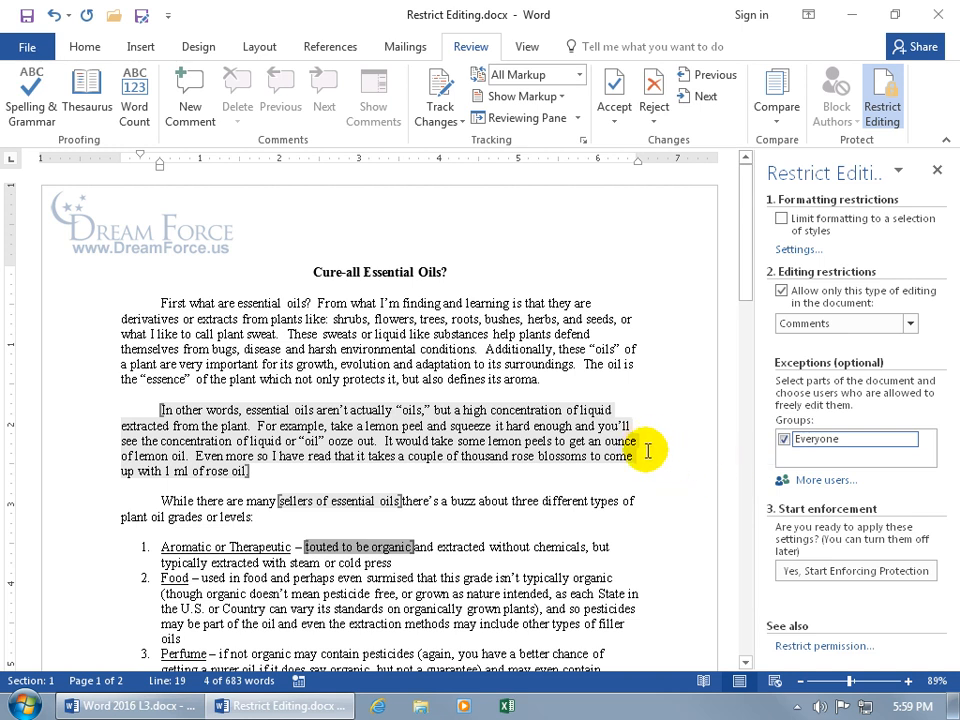
{"action": "mouse_move", "coordinate": [380, 504]}
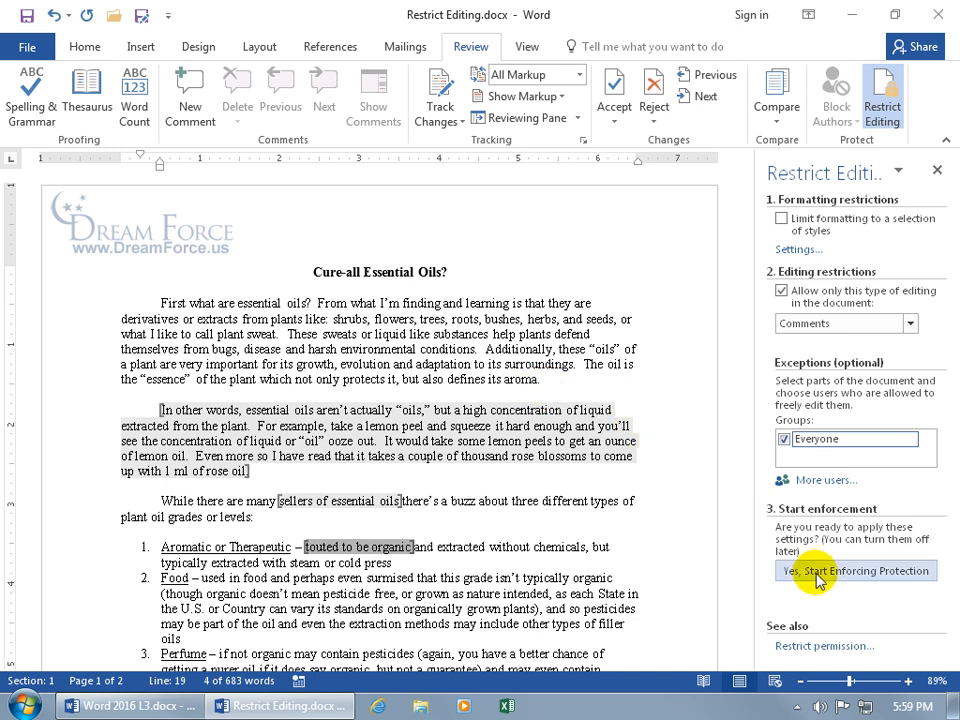
Start enforcing comments-only protection with a blank password so only the exception regions stay editable.
{"action": "left_click", "coordinate": [856, 570]}
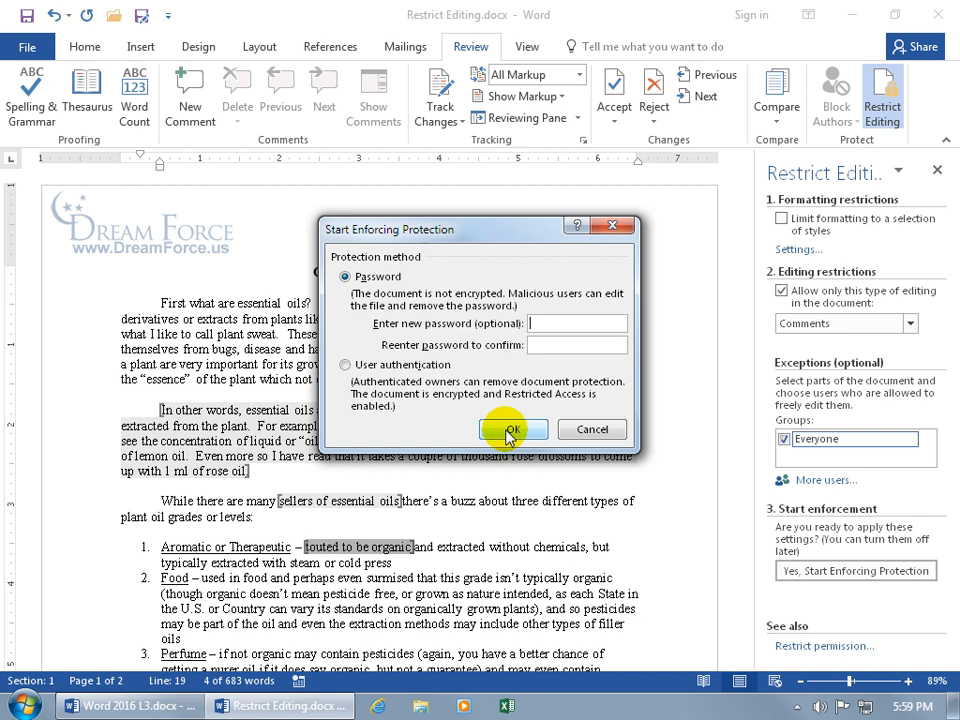
{"action": "left_click", "coordinate": [512, 428]}
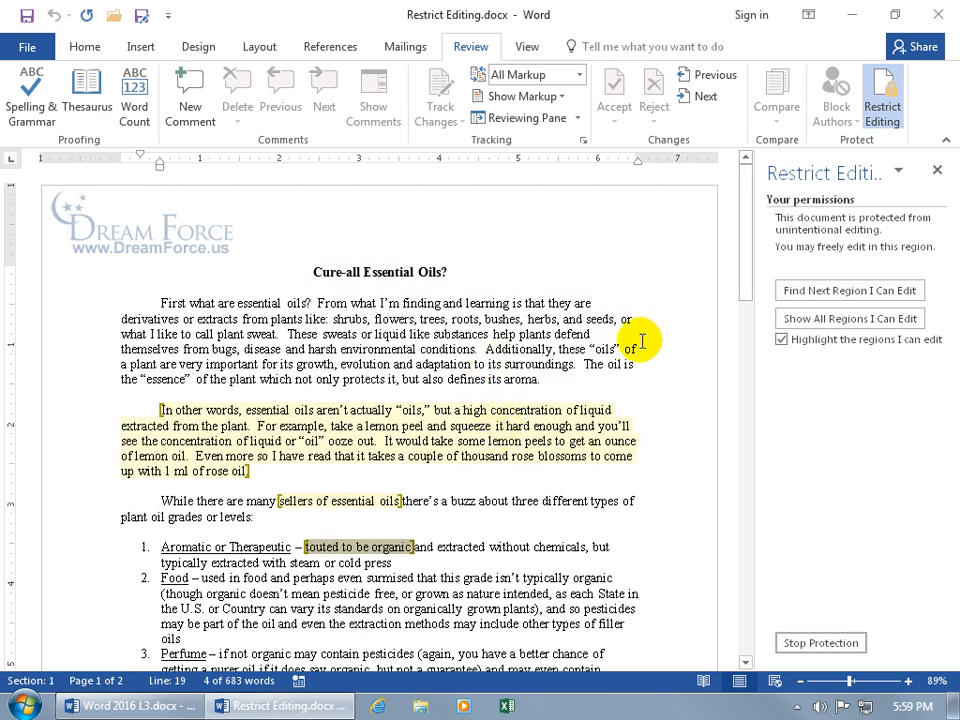
{"action": "mouse_move", "coordinate": [792, 360]}
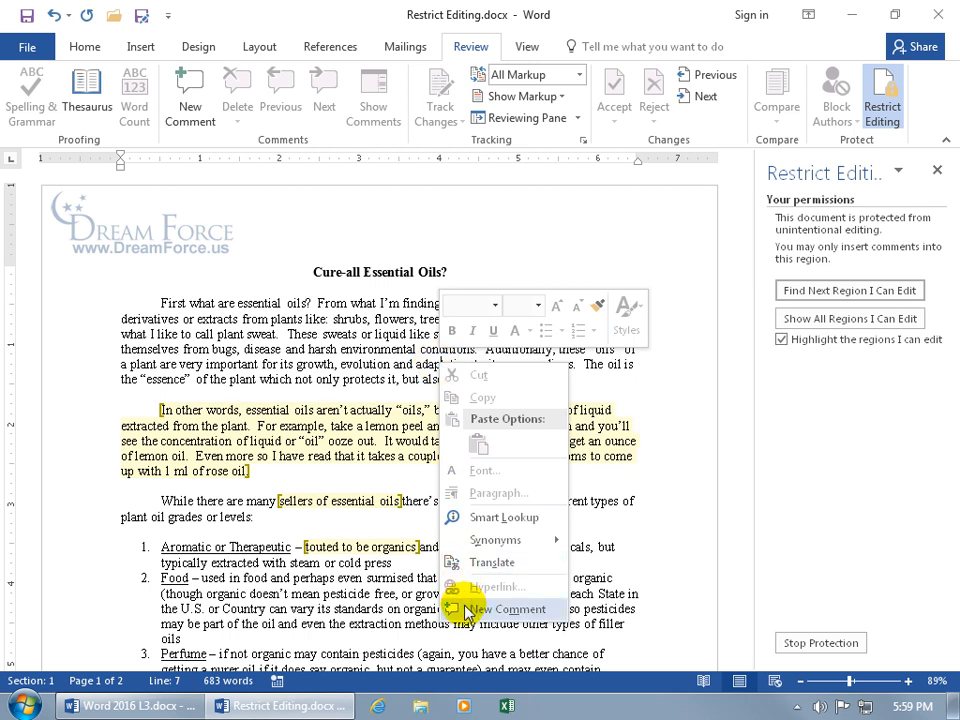
Add the comment 'This is a comment I can add' on the word adaptation.
{"action": "left_click", "coordinate": [510, 608]}
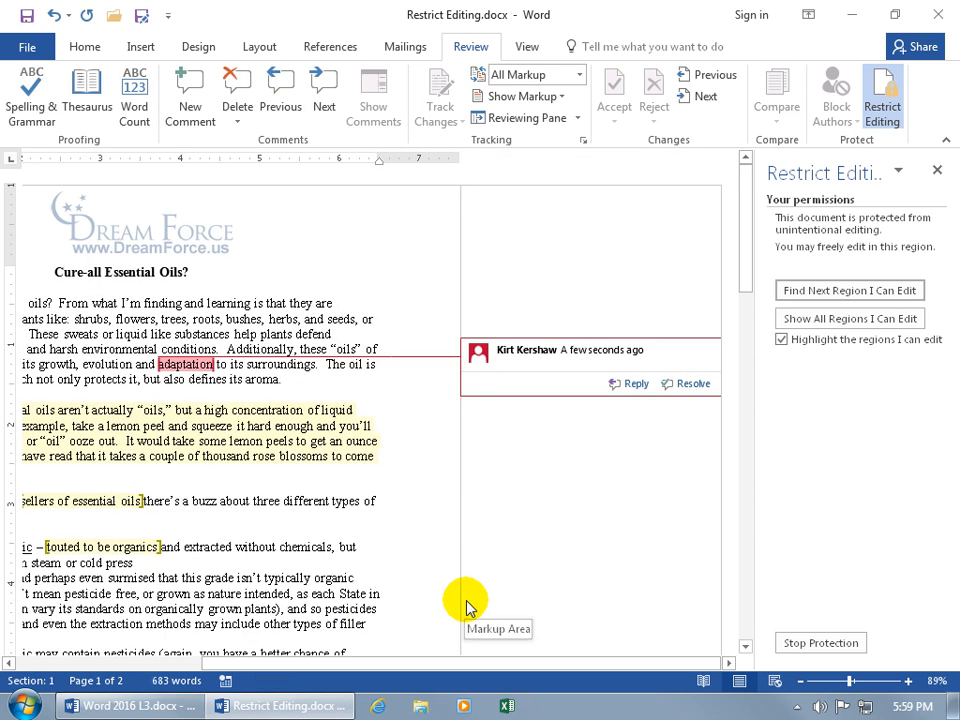
{"action": "type", "text": "This is a com"}
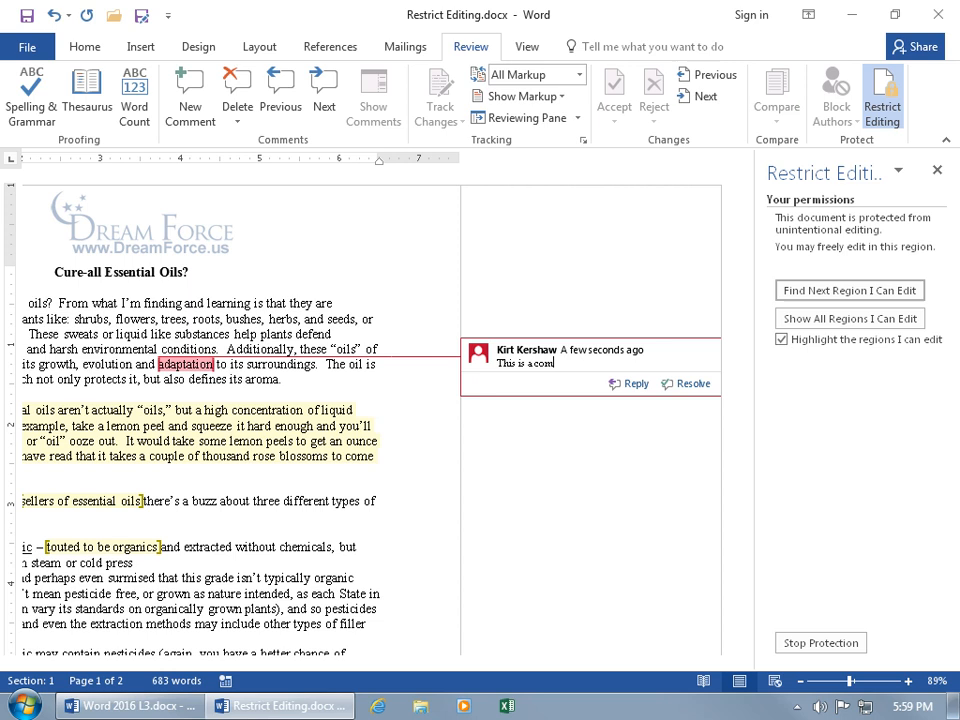
{"action": "type", "text": "ment I can"}
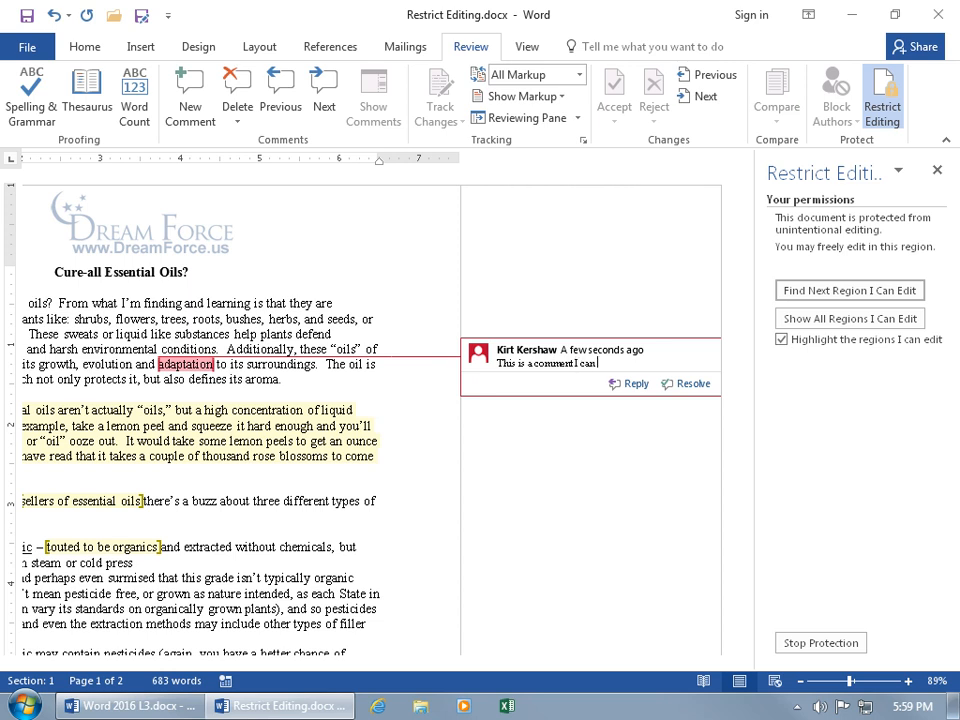
{"action": "type", "text": "add"}
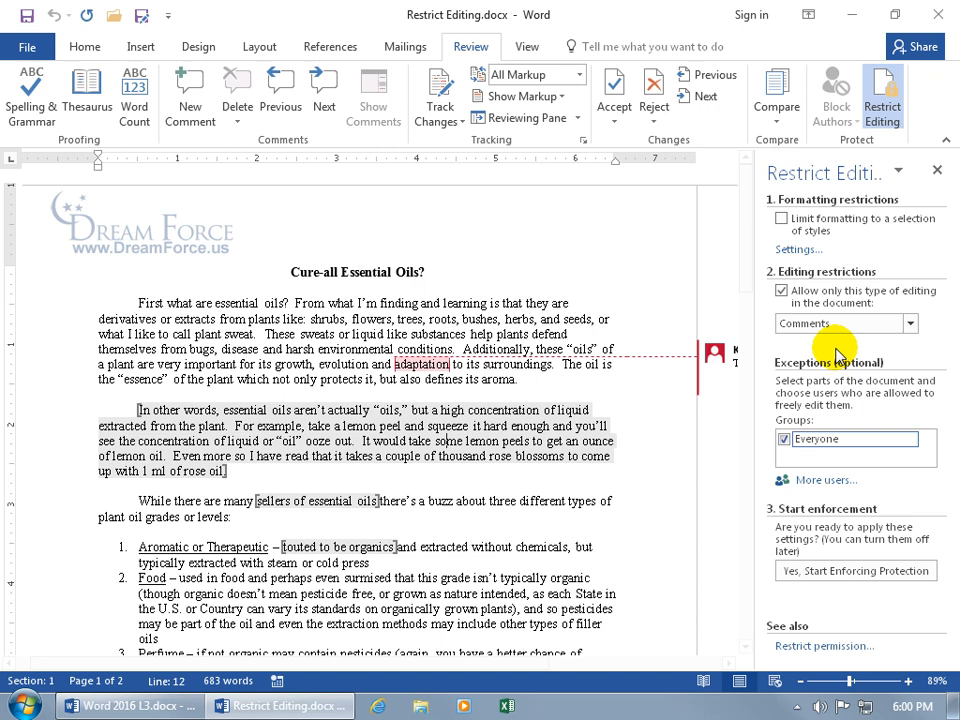
Set editing restrictions to No changes (Read only) with Everyone allowed to edit the selected regions.
{"action": "left_click", "coordinate": [908, 324]}
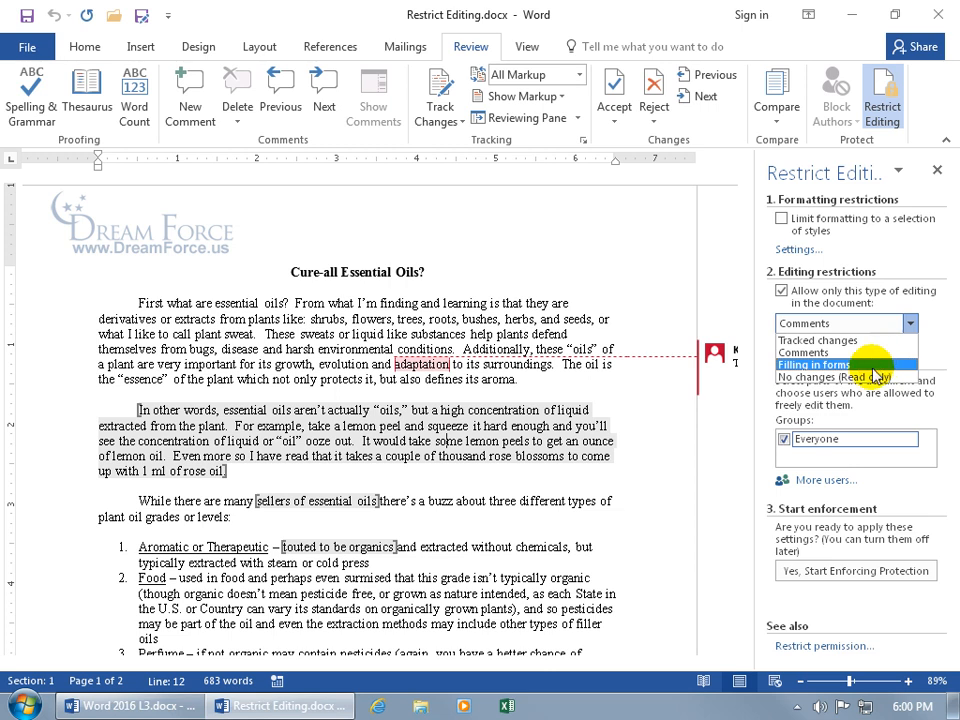
{"action": "left_click", "coordinate": [844, 378]}
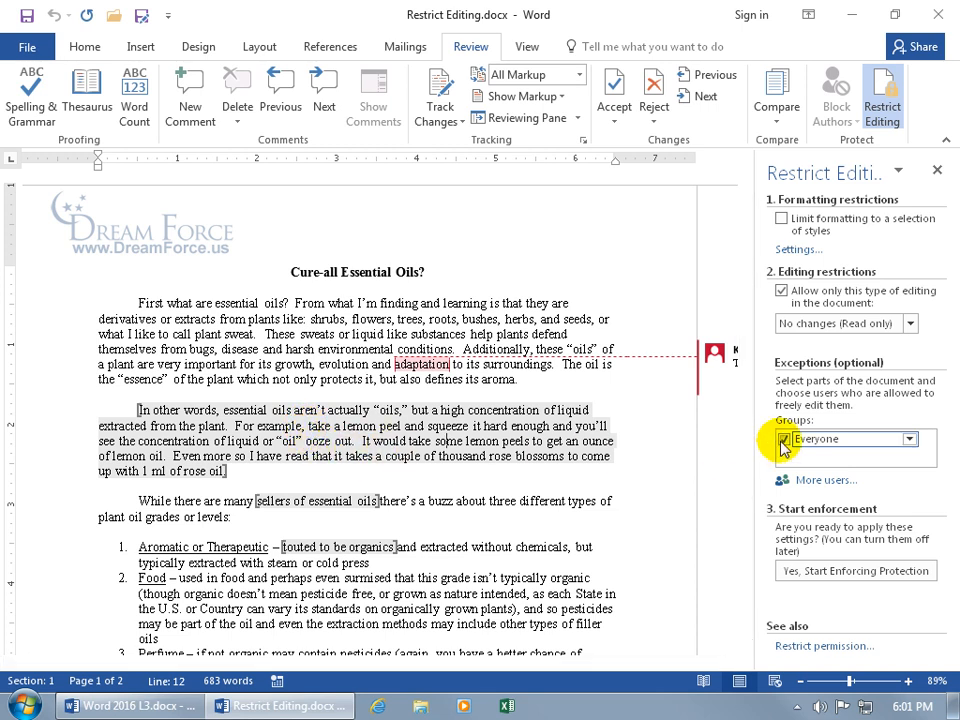
{"action": "left_click", "coordinate": [784, 440]}
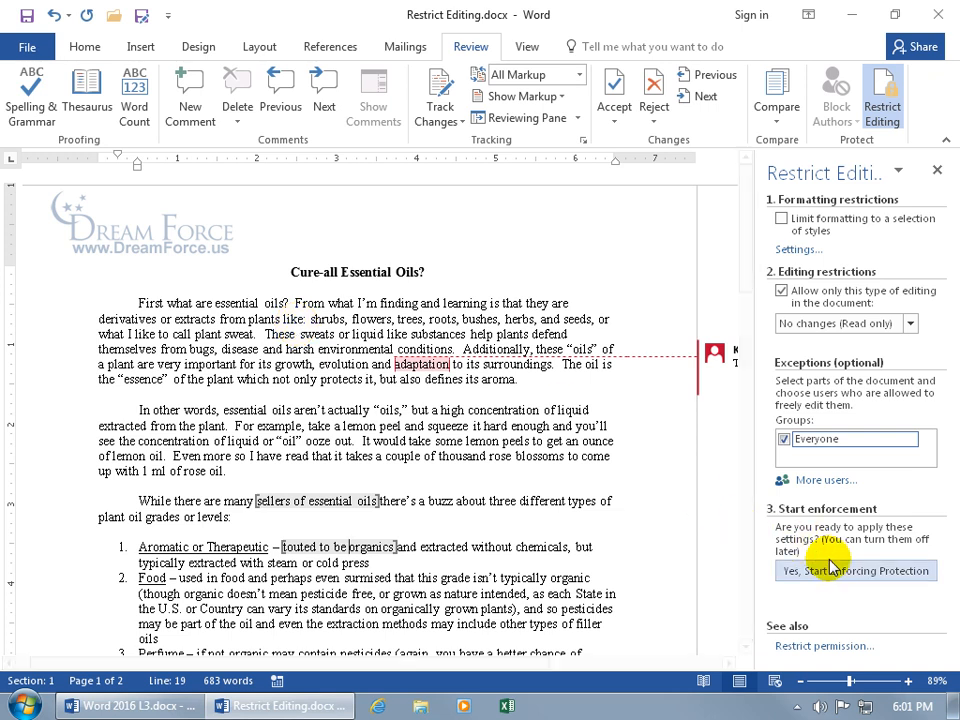
Enforce read-only protection with no password, then stop it and reopen the restriction type list.
{"action": "left_click", "coordinate": [856, 570]}
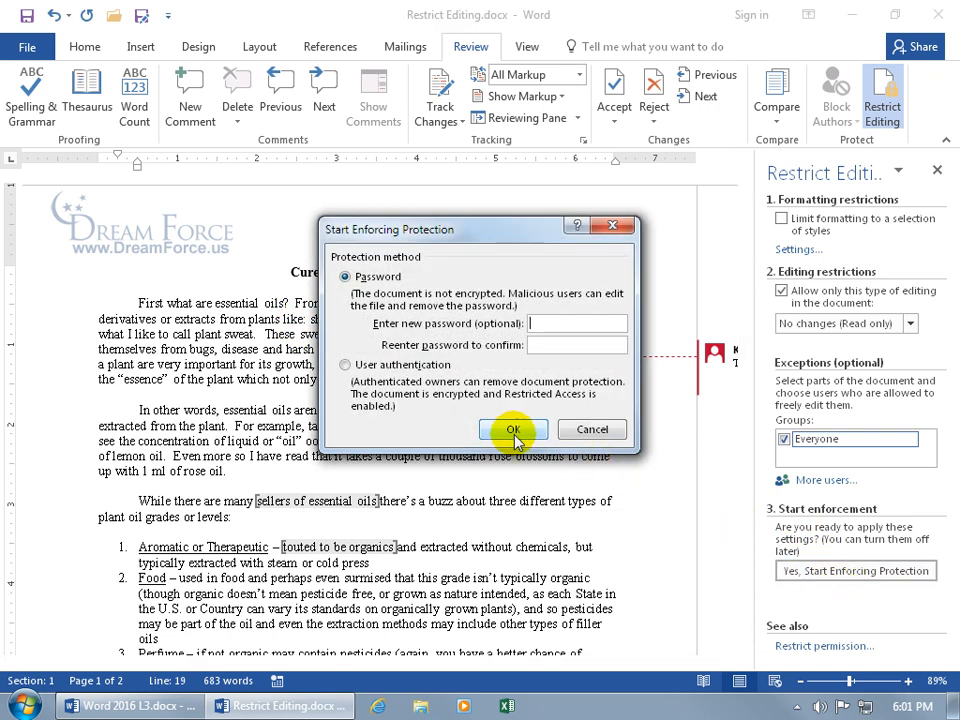
{"action": "left_click", "coordinate": [512, 430]}
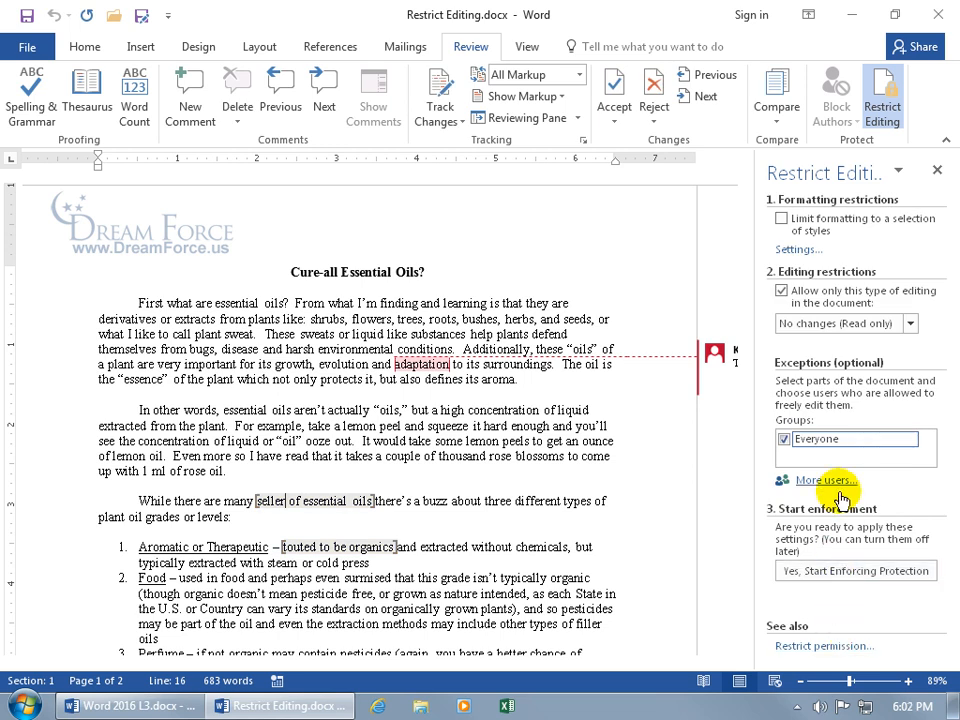
{"action": "left_click", "coordinate": [908, 324]}
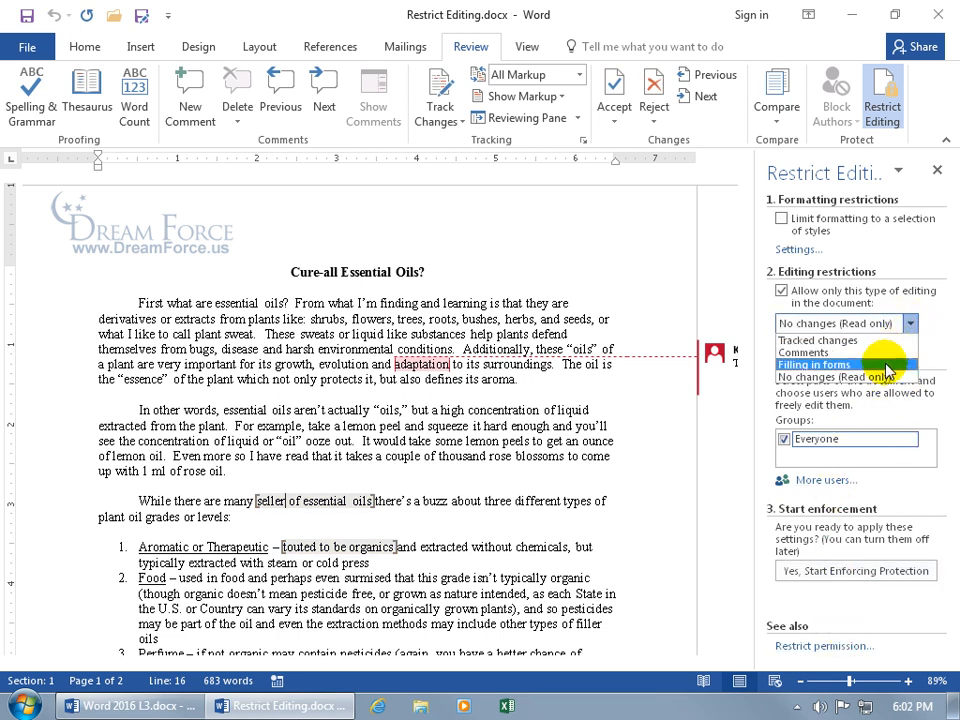